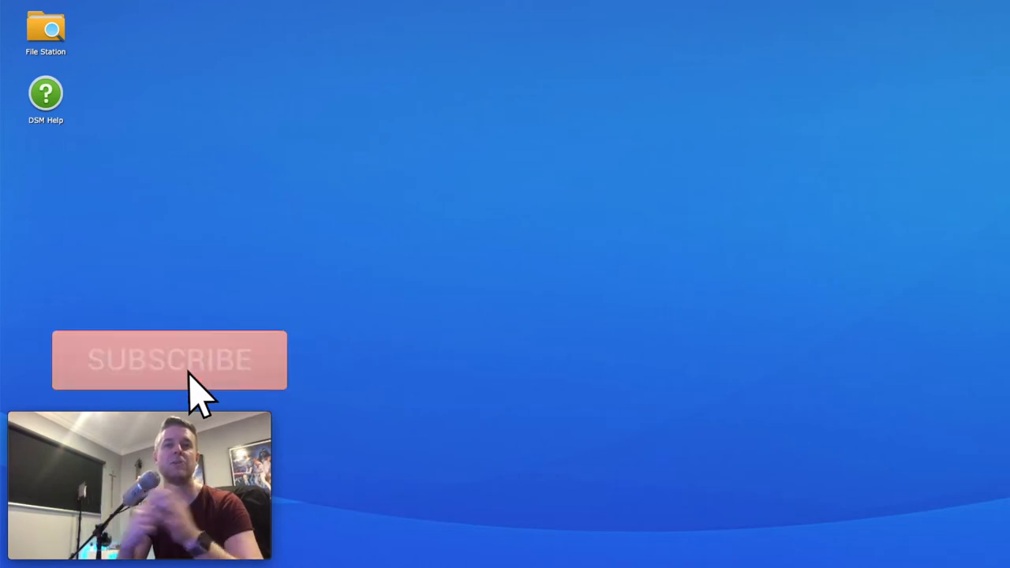
Step: Open Control Panel from the DSM Main Menu
left_click(170, 360)
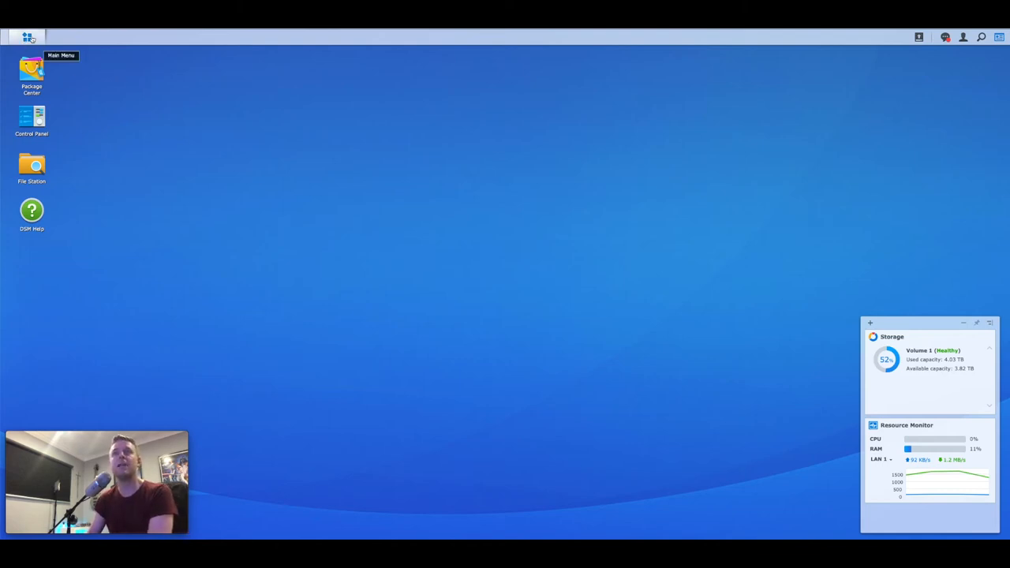
left_click(28, 38)
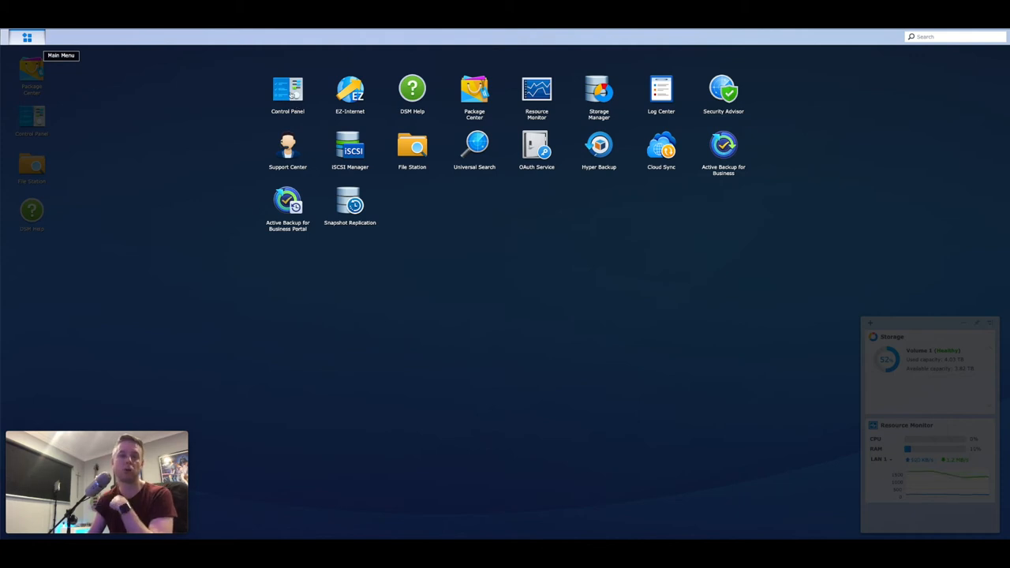
left_click(287, 86)
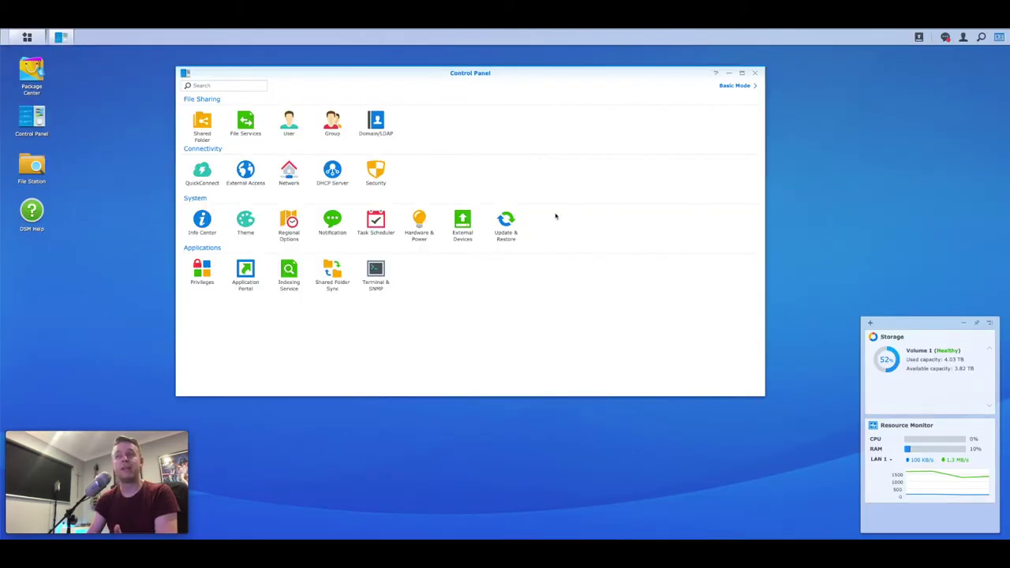
mouse_move(746, 136)
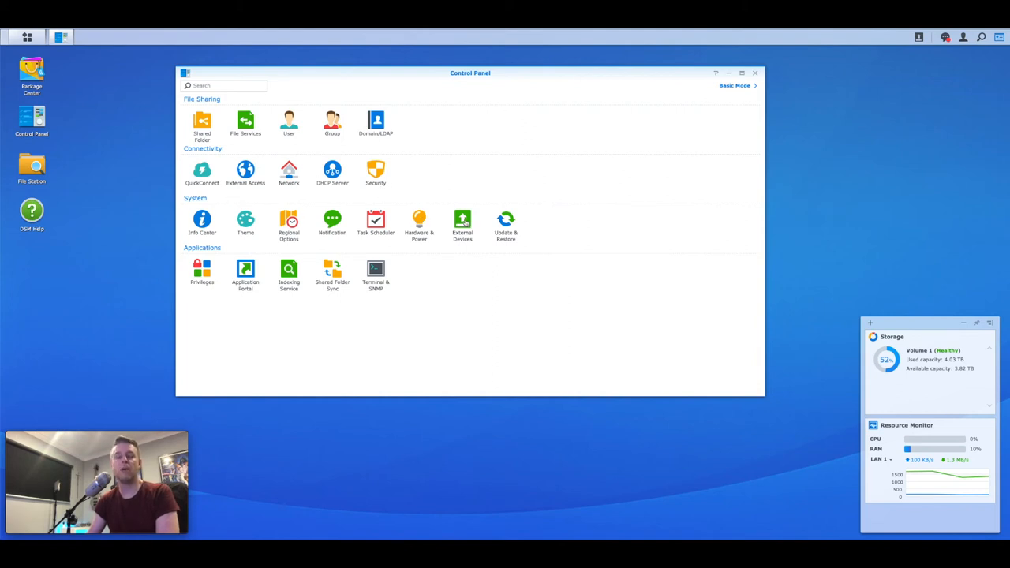
Step: Show External Devices and expand USB Disk 1 to see its ext4 usbshare1 partition
left_click(461, 222)
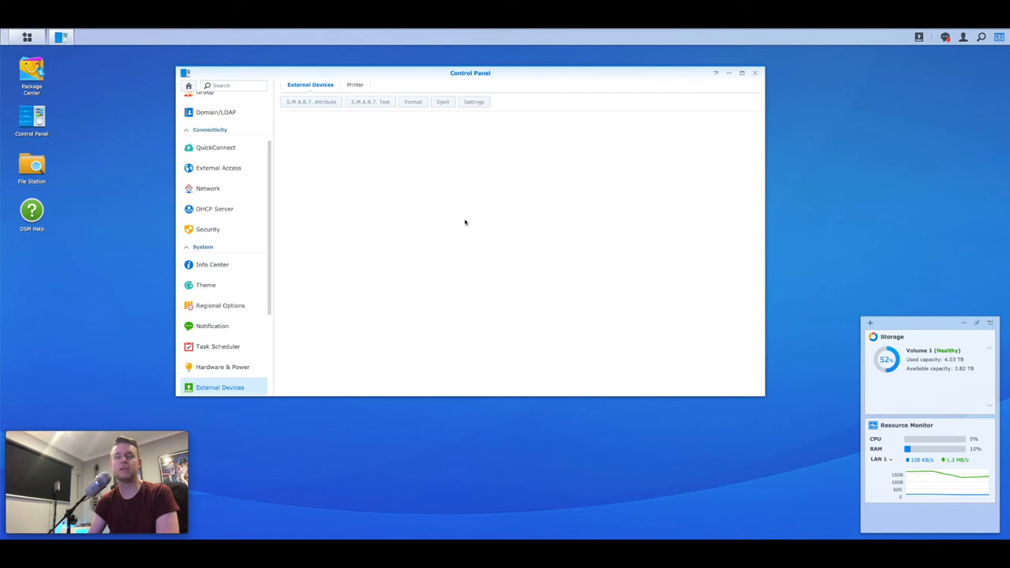
mouse_move(358, 186)
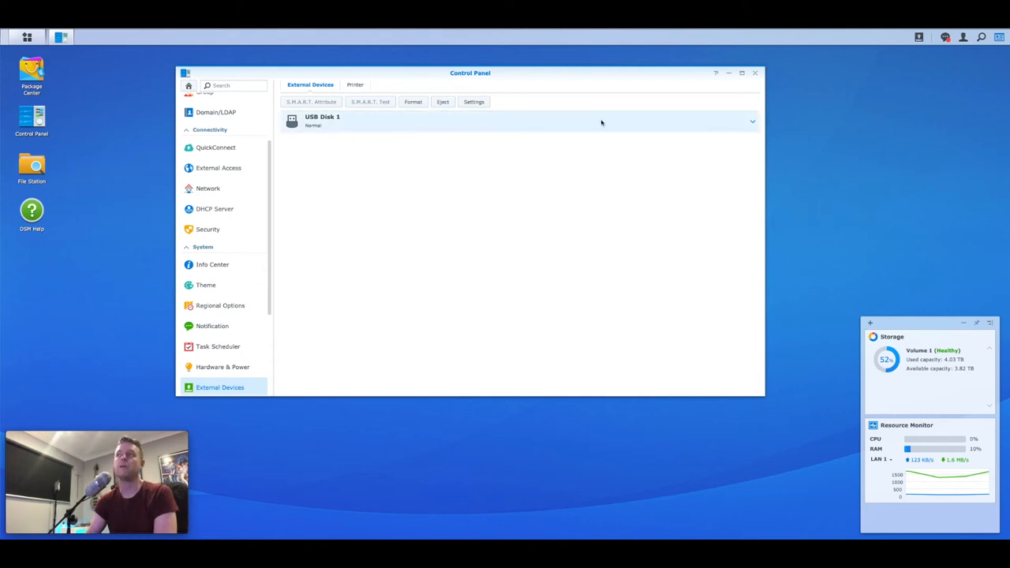
left_click(751, 121)
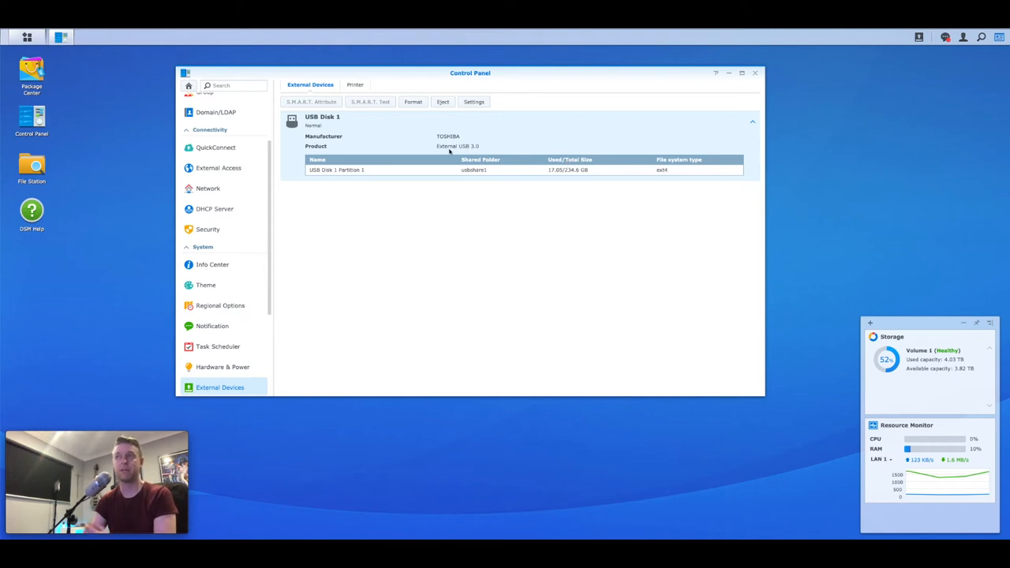
mouse_move(591, 179)
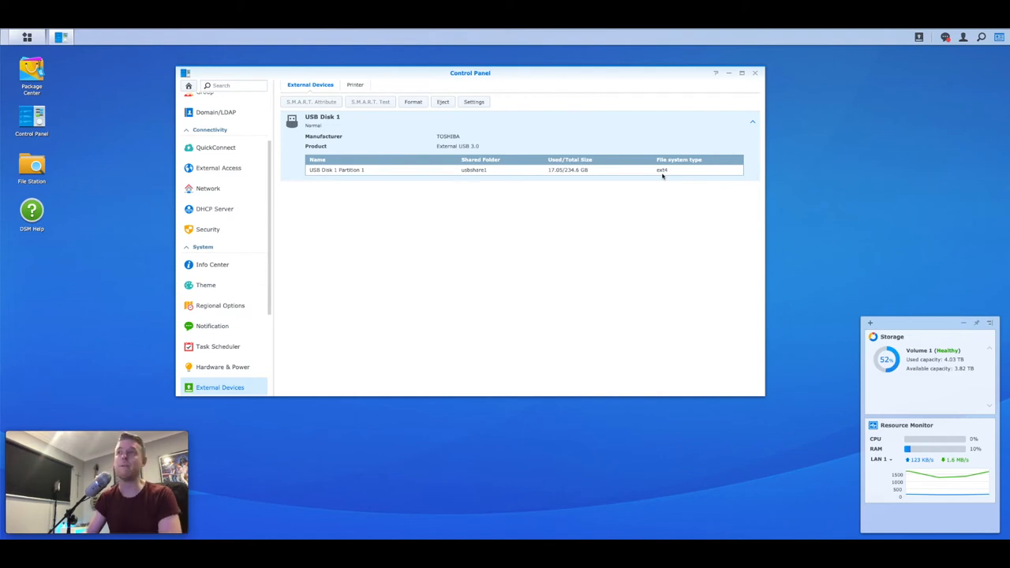
mouse_move(454, 171)
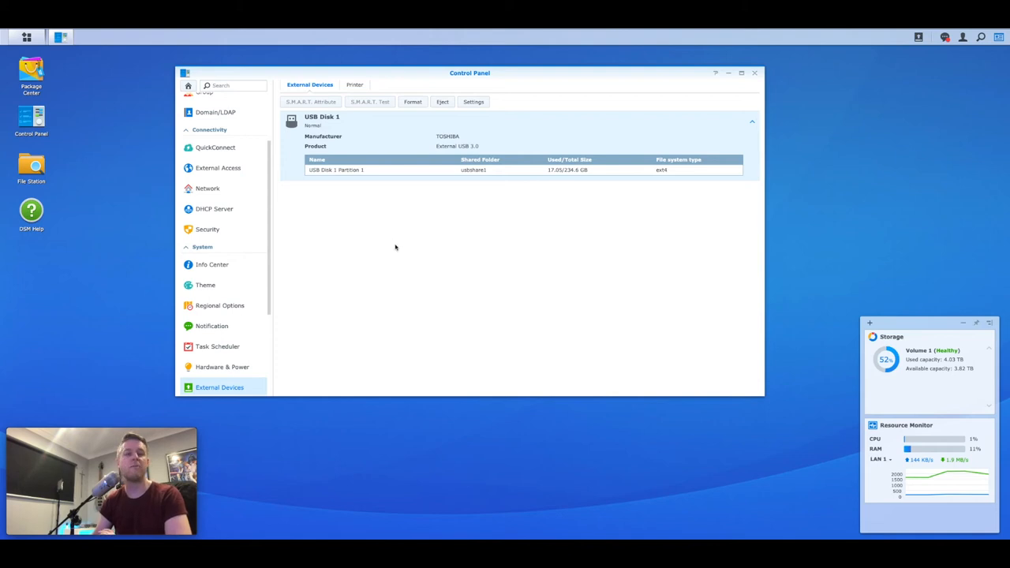
mouse_move(388, 213)
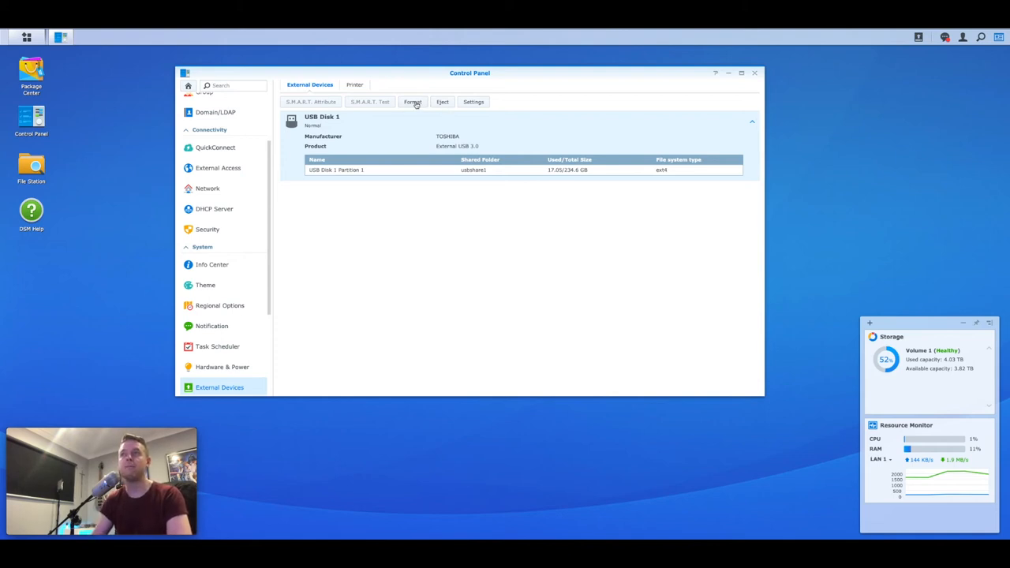
Step: Review the Entire disk / EXT4 format options for USB Disk 1, then cancel without formatting
left_click(411, 100)
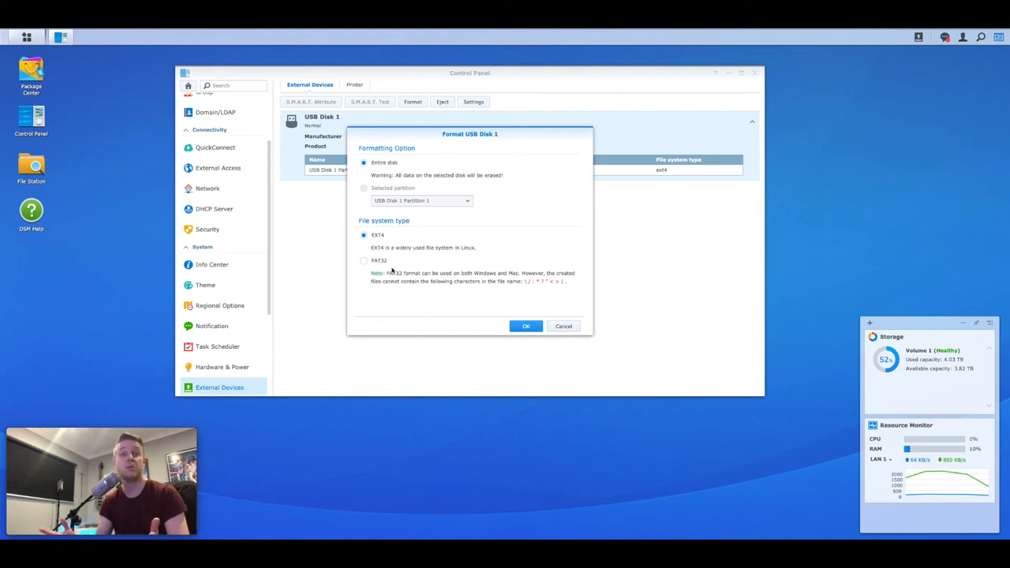
mouse_move(353, 273)
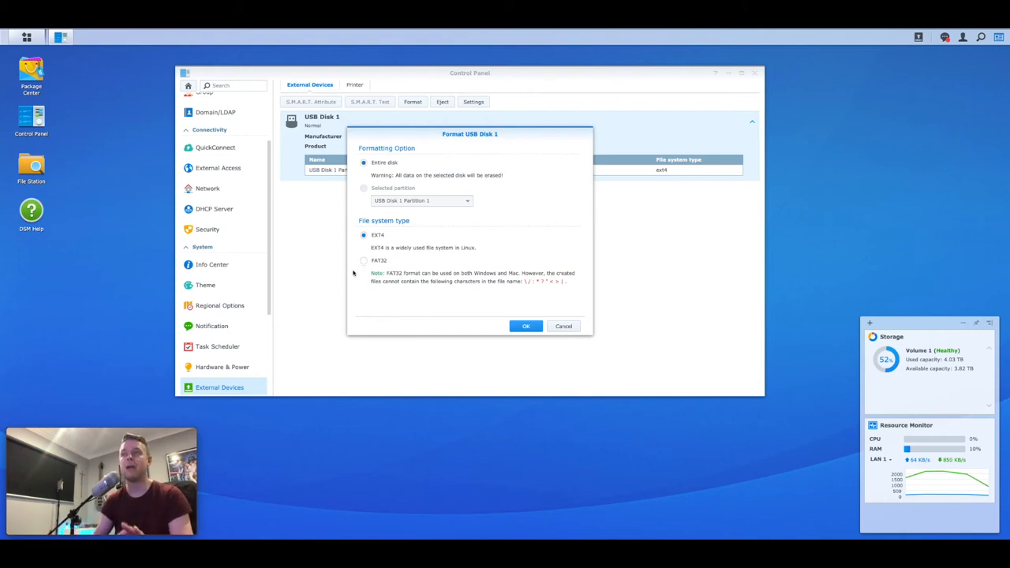
mouse_move(468, 290)
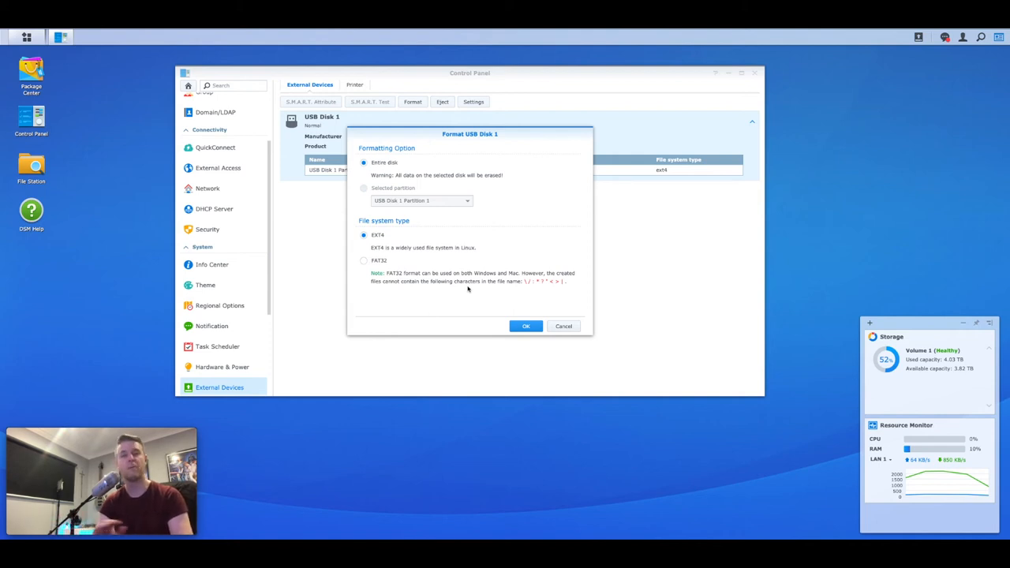
mouse_move(386, 247)
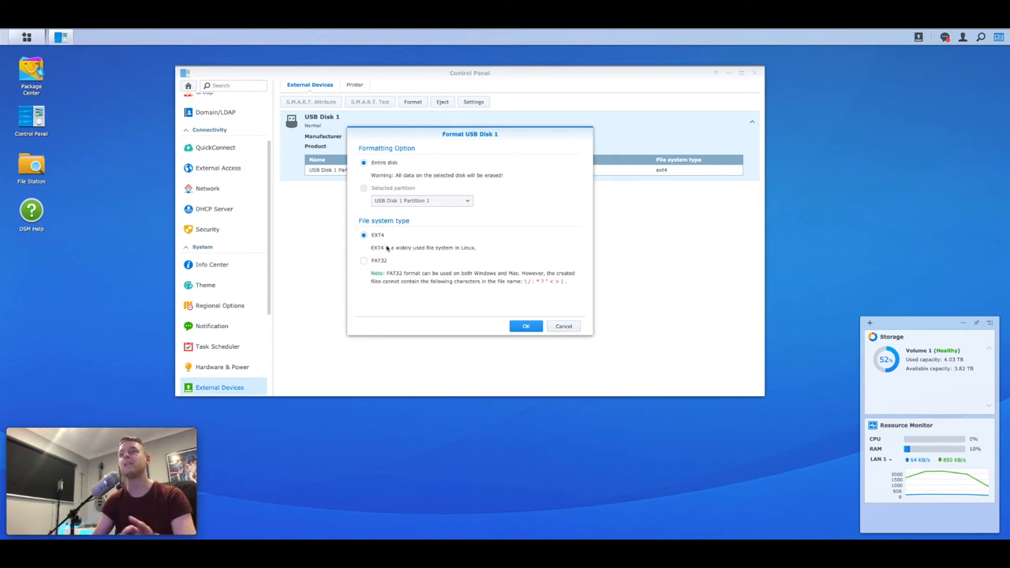
left_click(524, 326)
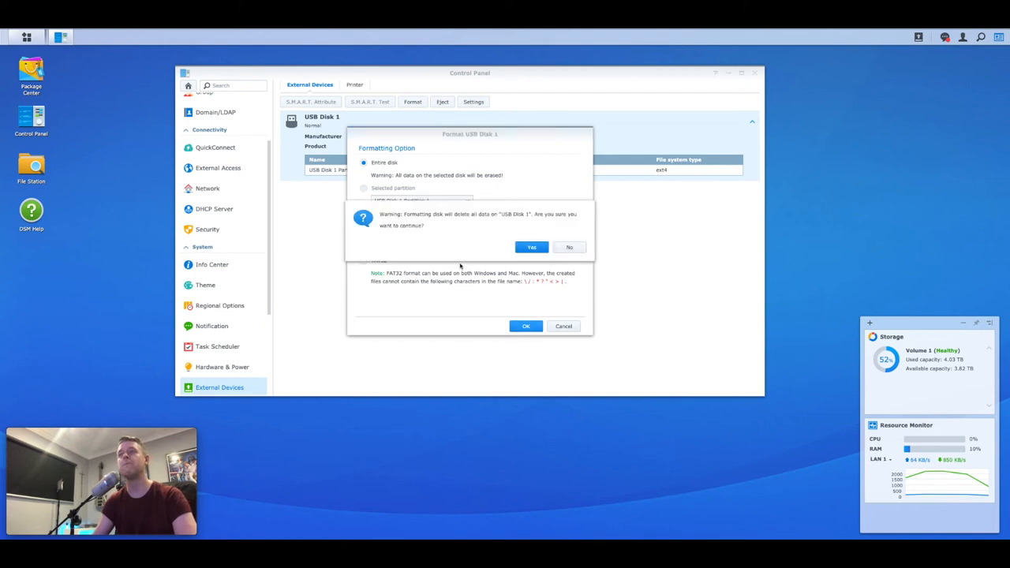
left_click(531, 247)
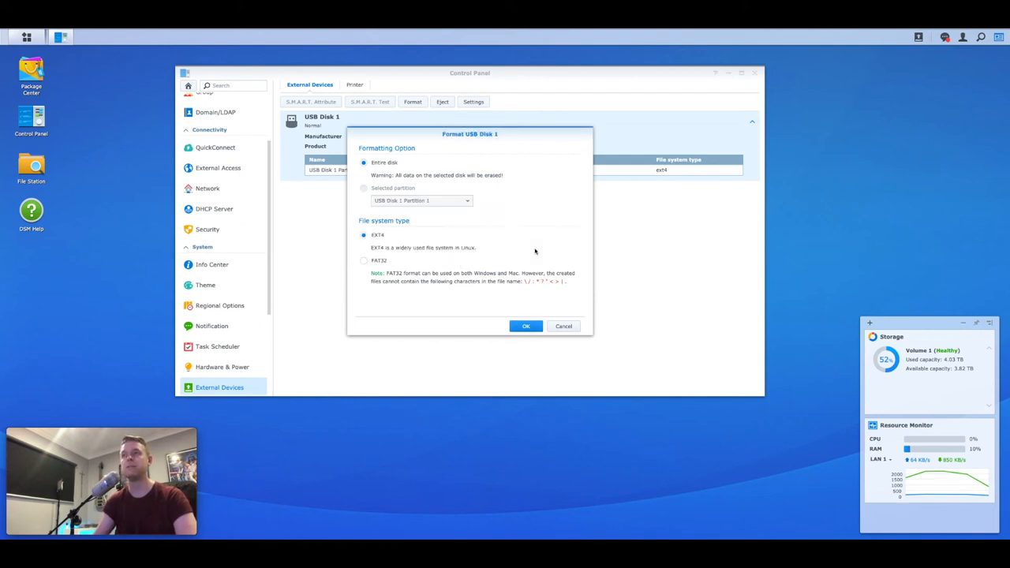
left_click(525, 325)
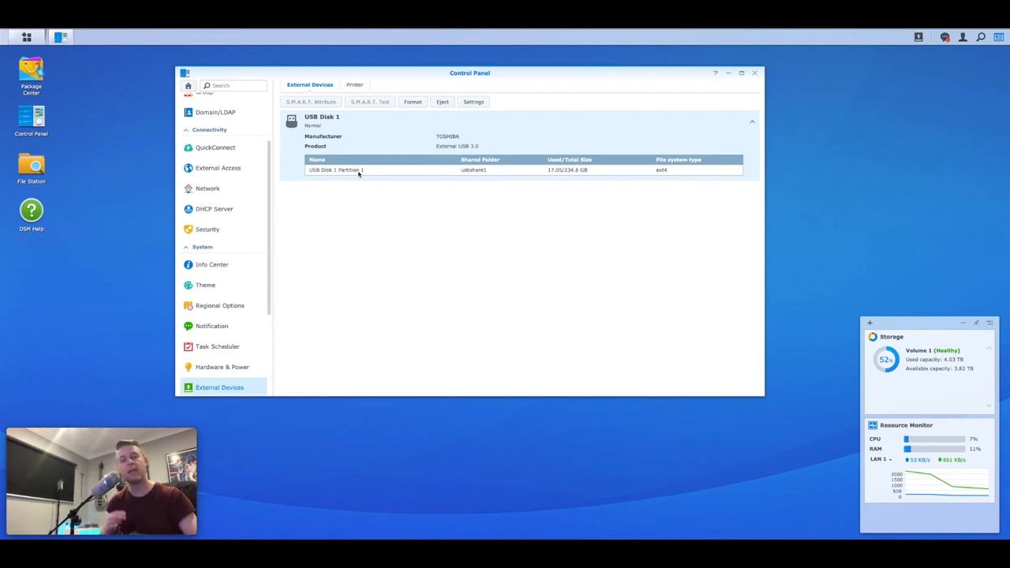
mouse_move(314, 177)
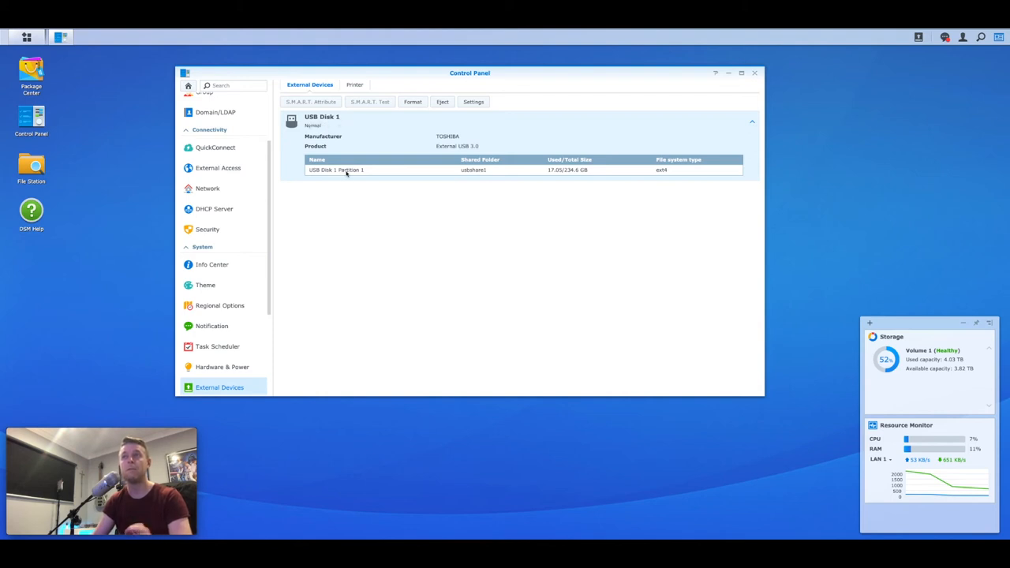
mouse_move(332, 163)
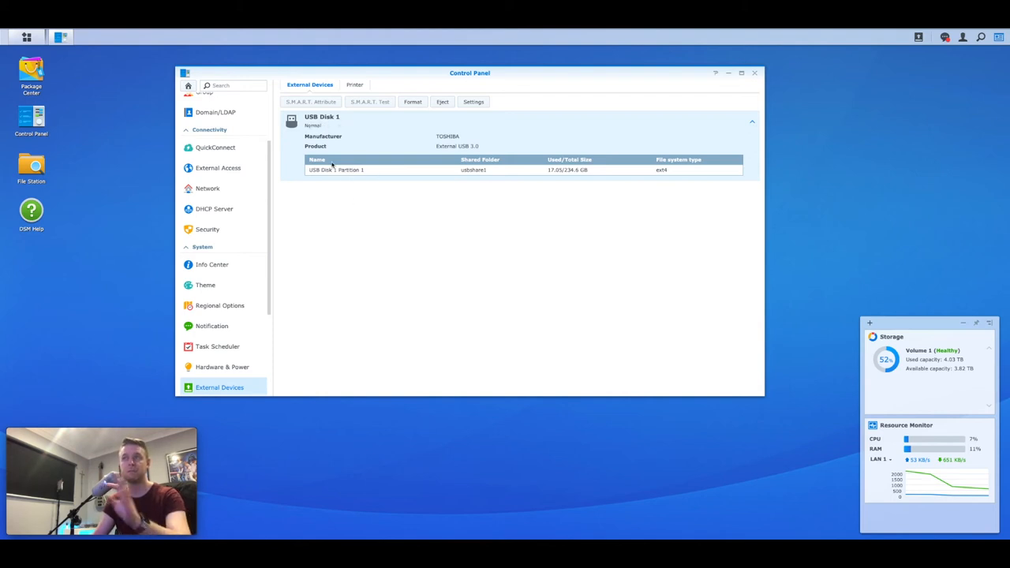
Step: Close Control Panel and launch Package Center from the desktop
left_click(759, 74)
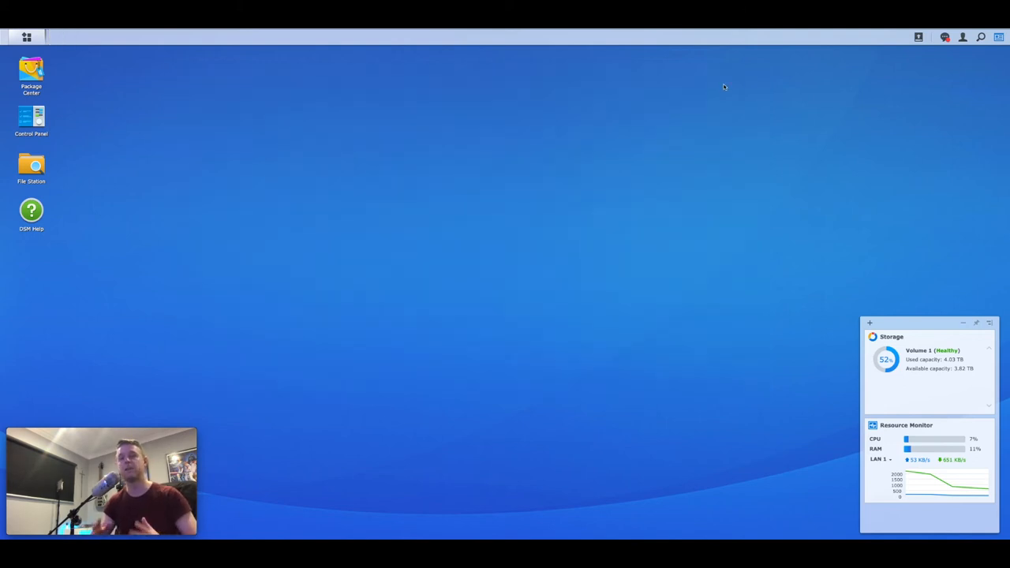
mouse_move(133, 106)
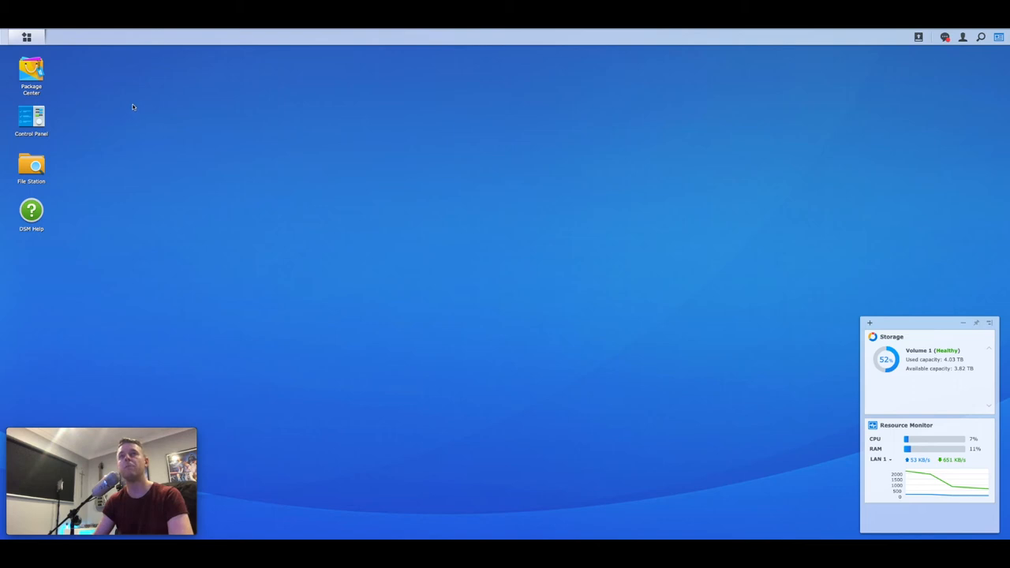
double_click(30, 77)
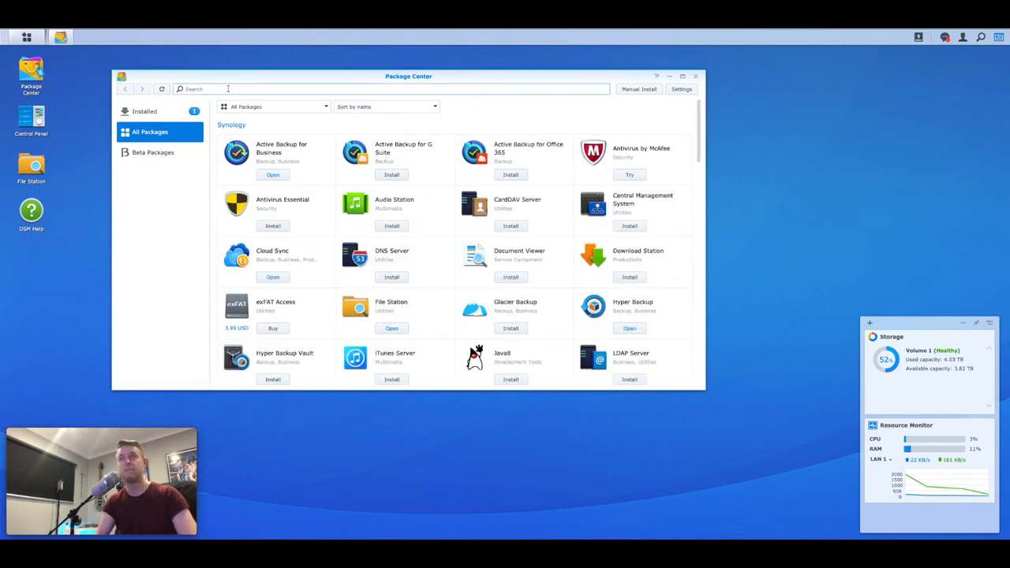
Step: Search Package Center for 'backup' to list USB Copy and Hyper Backup
type("usb")
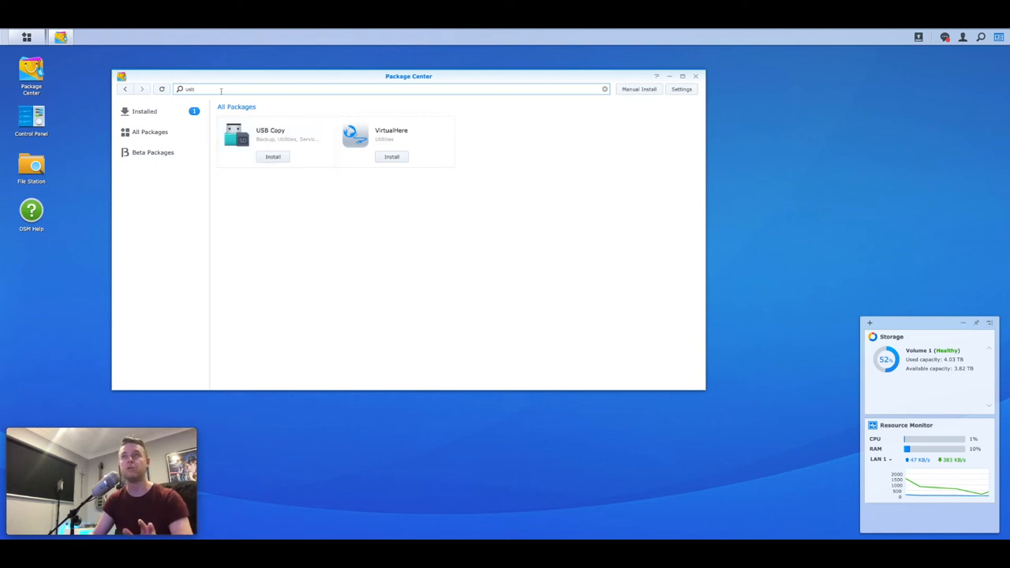
type("backup")
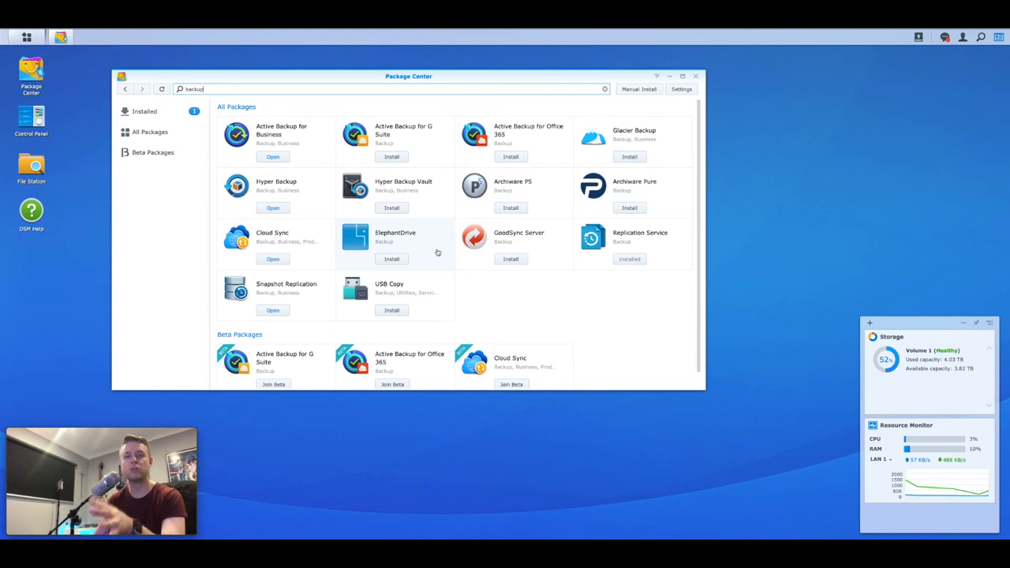
mouse_move(430, 257)
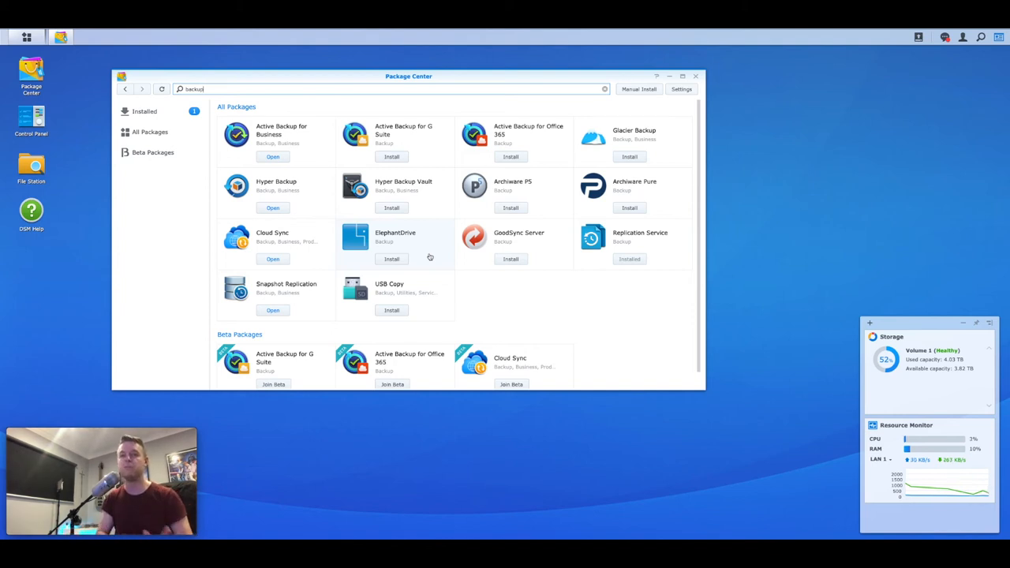
mouse_move(391, 296)
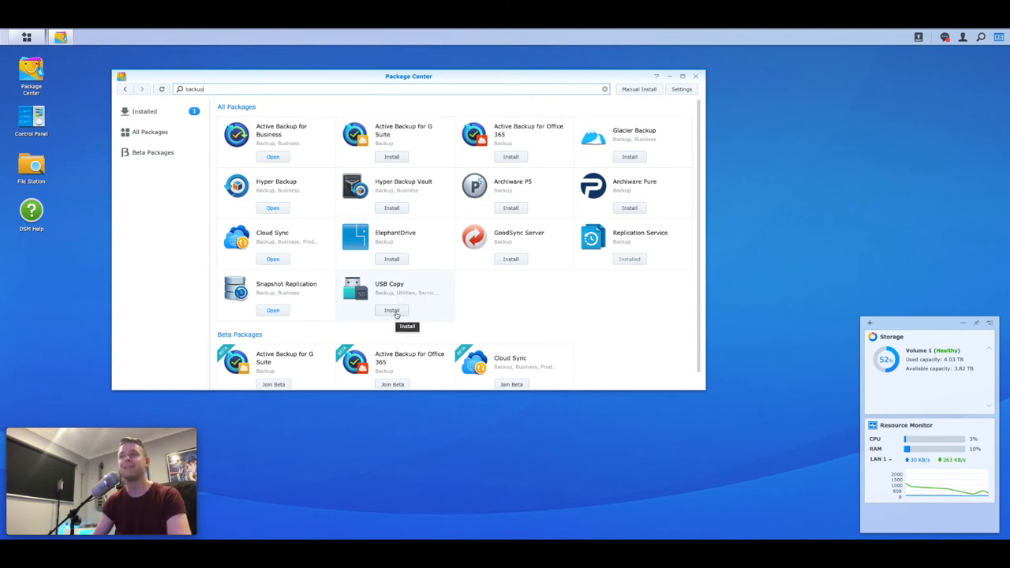
Step: Install USB Copy and start a Data Export task named 'TestBackup'
left_click(391, 310)
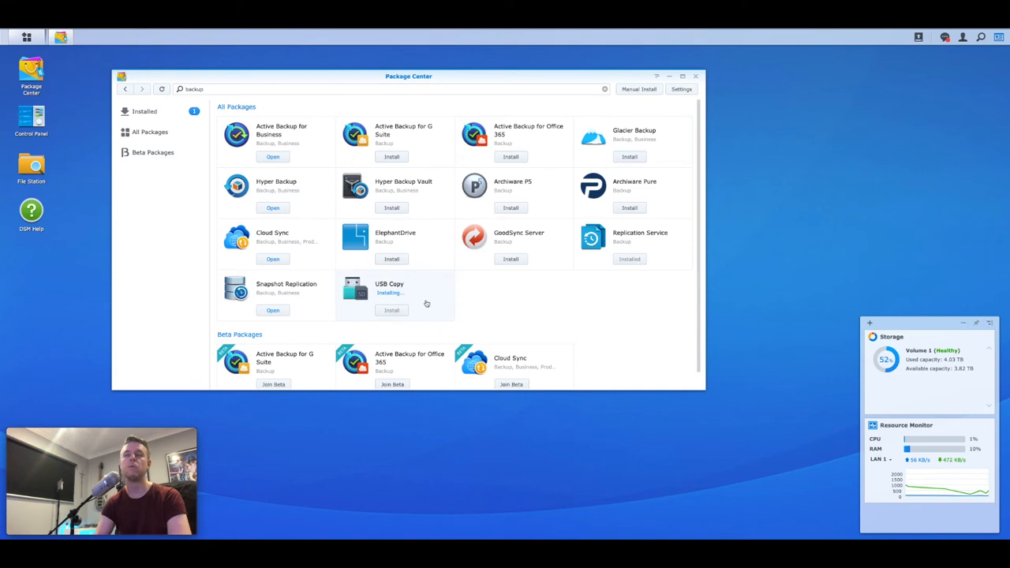
left_click(695, 76)
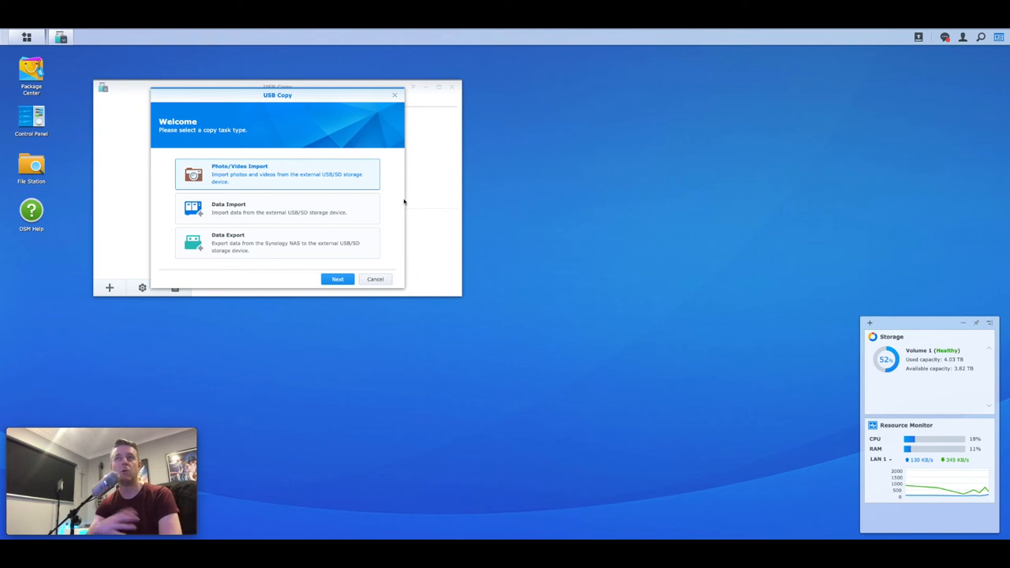
mouse_move(254, 214)
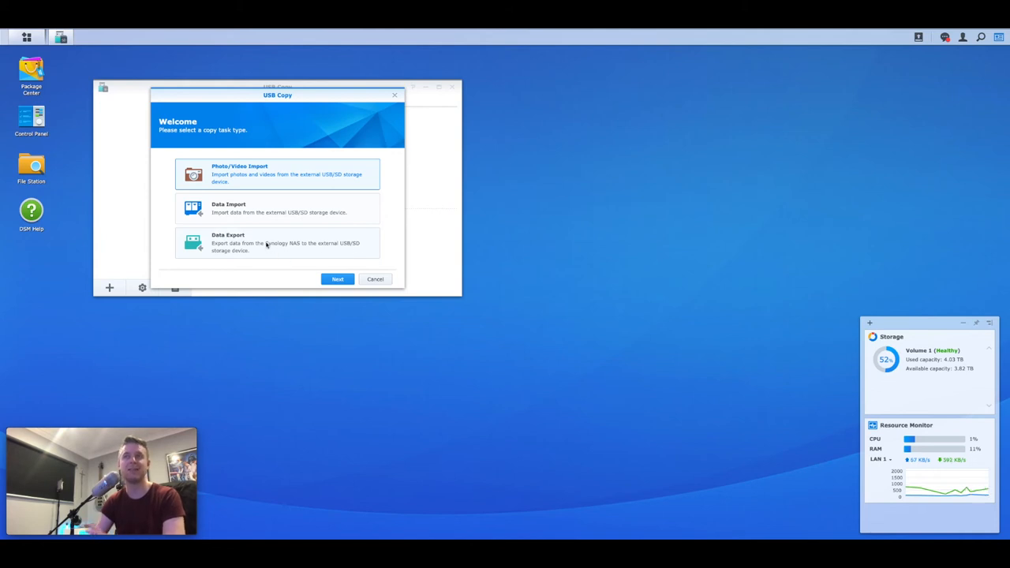
left_click(273, 242)
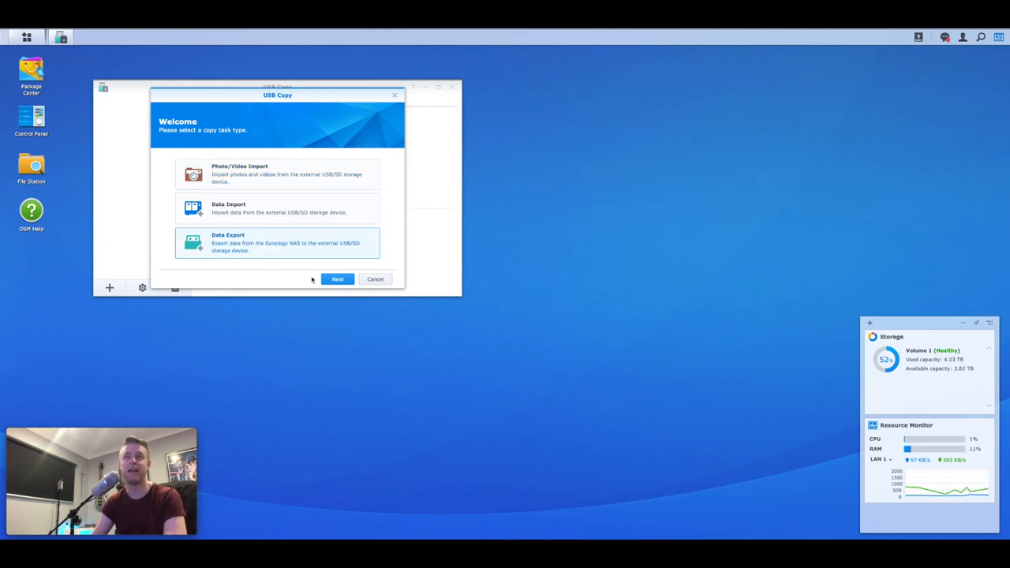
left_click(338, 279)
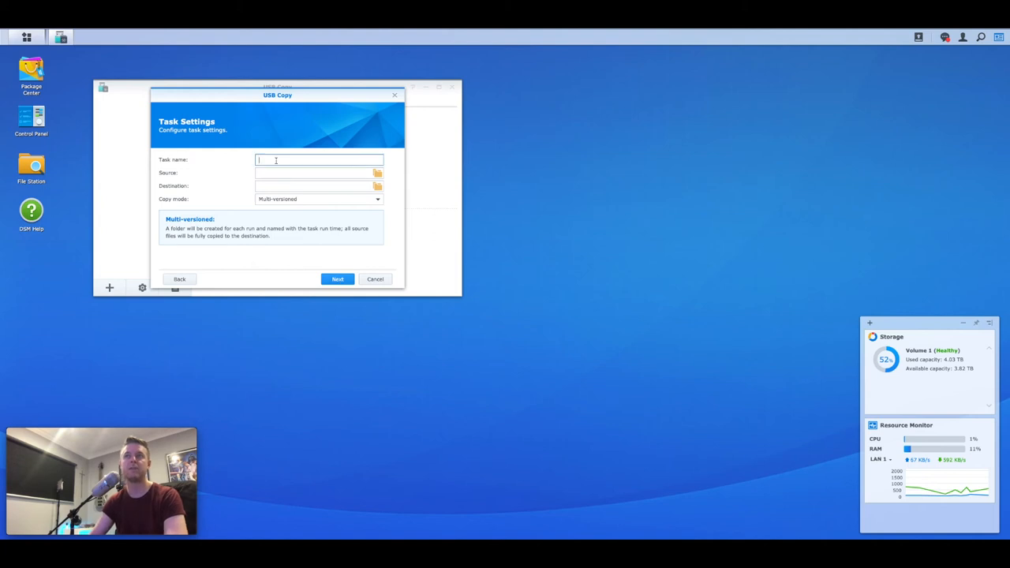
type("TestBackup")
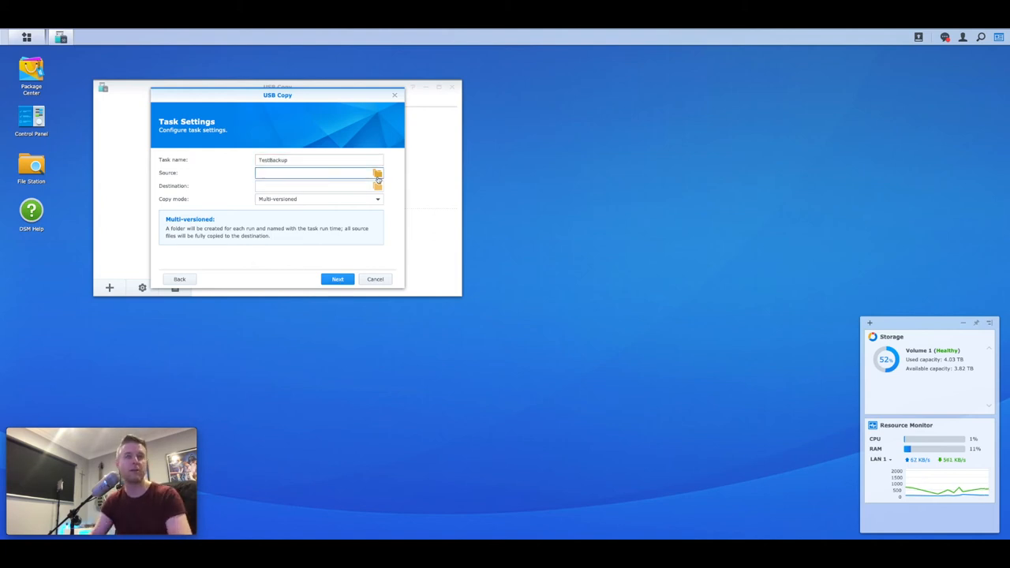
Step: Set TestBackup's source folder to /Data/Applications/APPLE
left_click(376, 173)
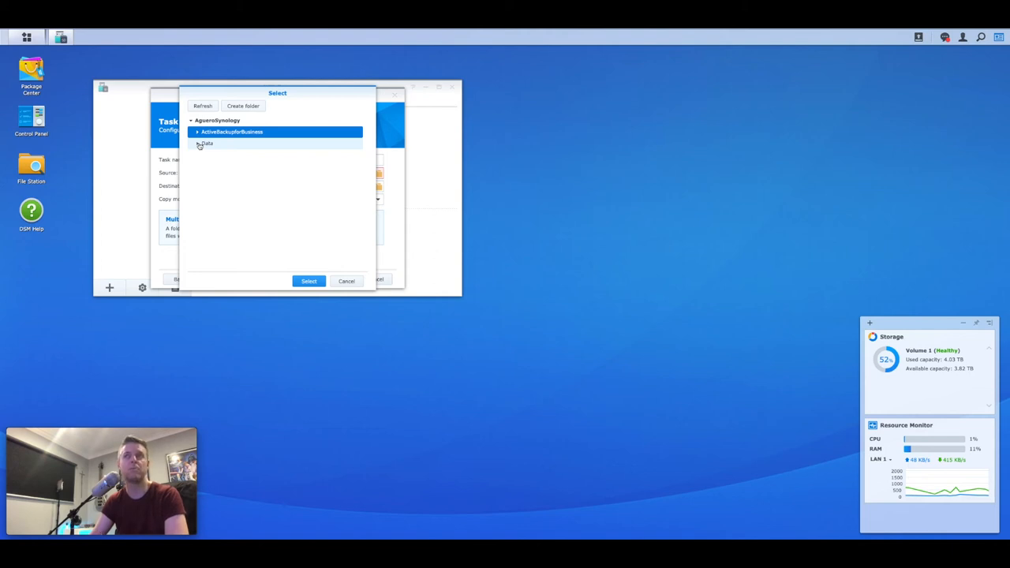
left_click(199, 144)
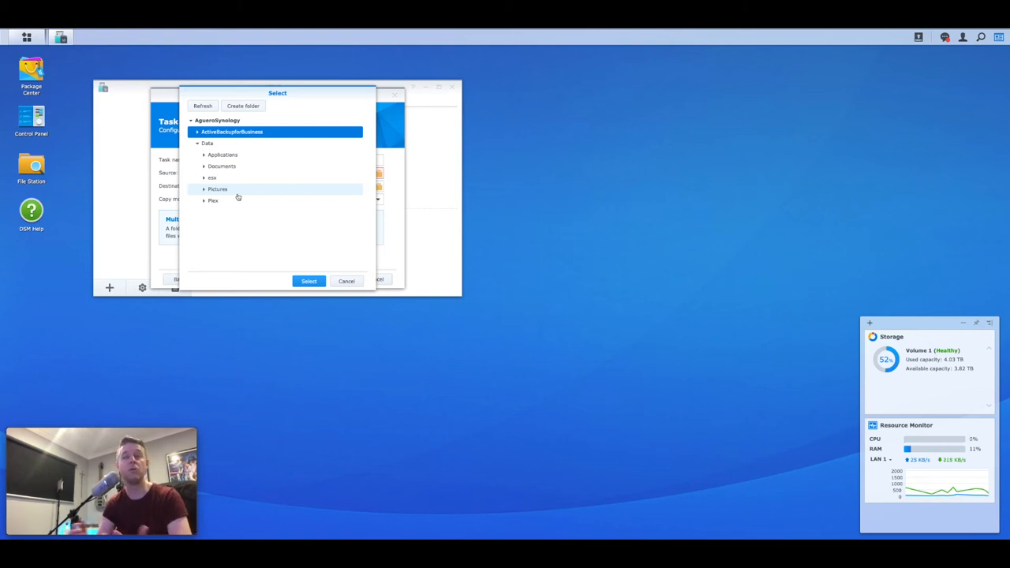
mouse_move(219, 166)
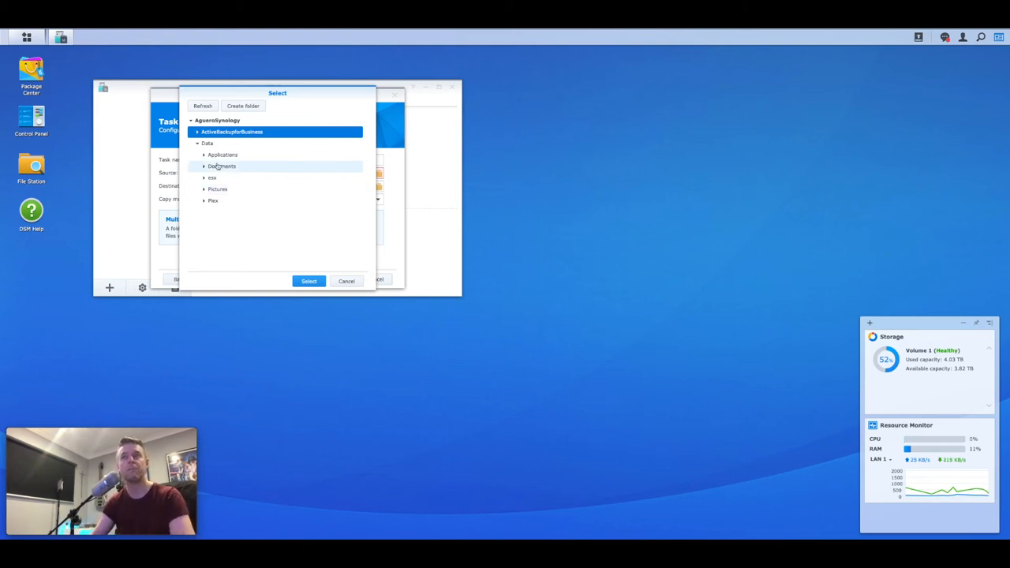
left_click(209, 143)
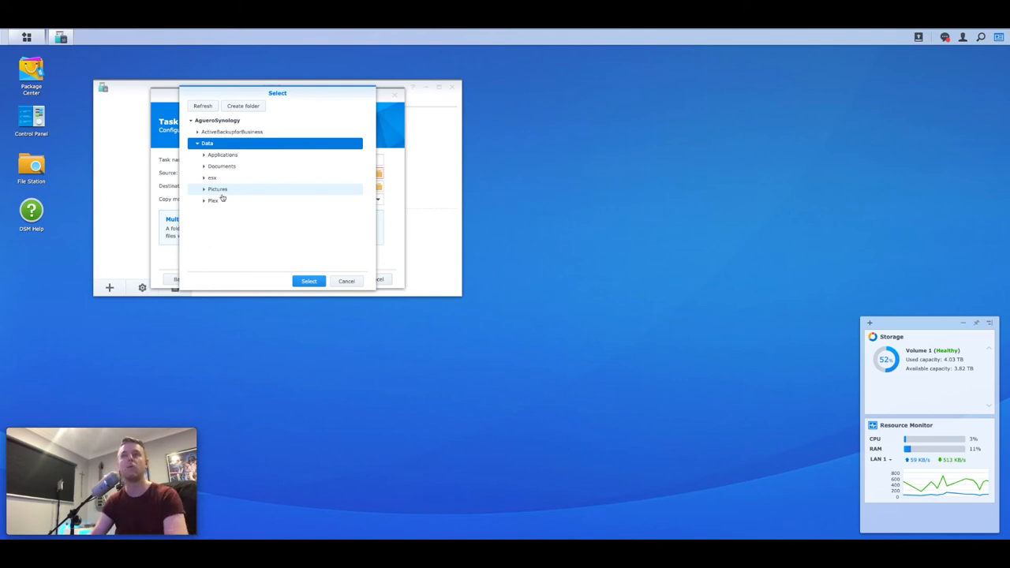
left_click(204, 155)
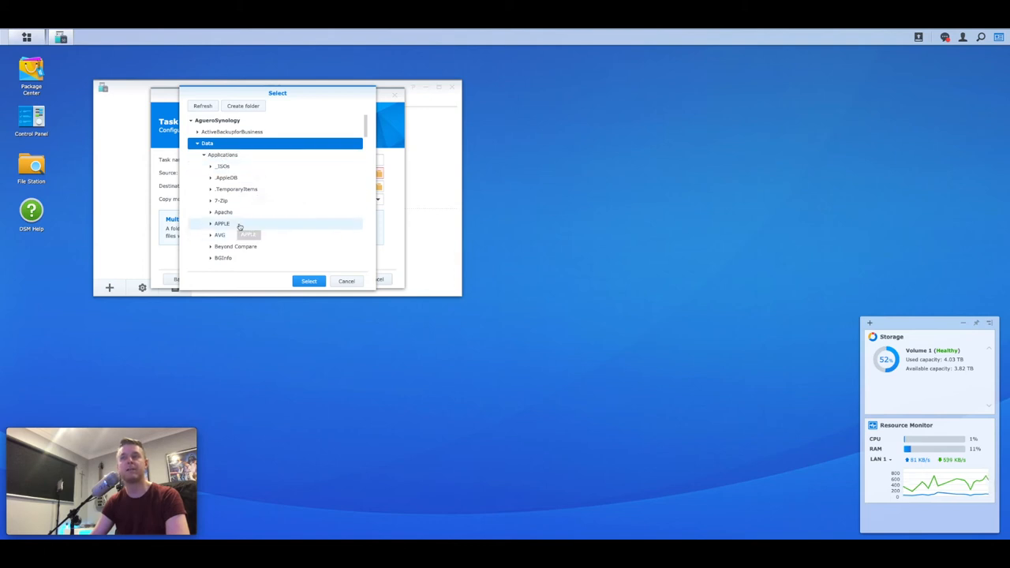
left_click(221, 223)
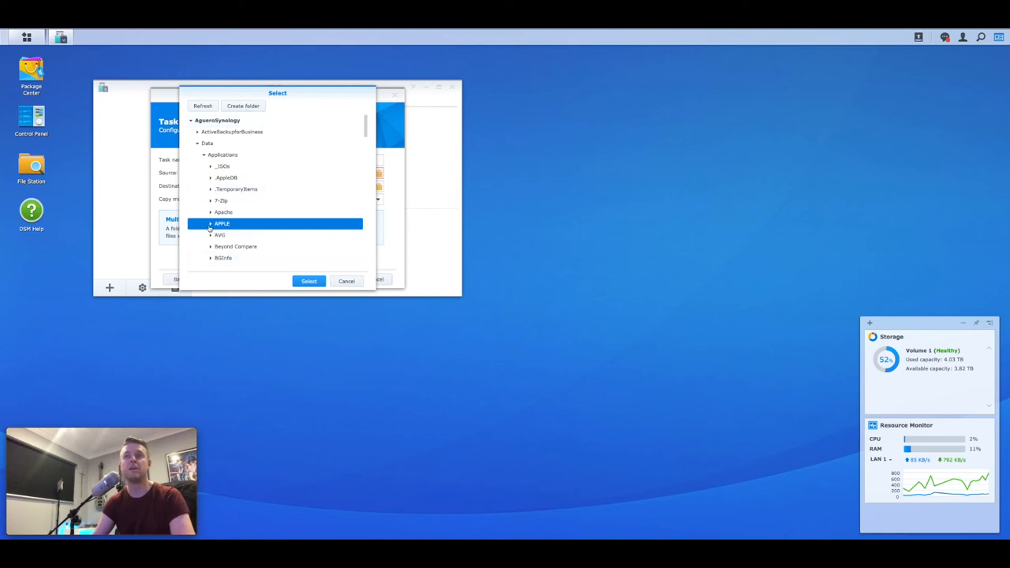
left_click(309, 281)
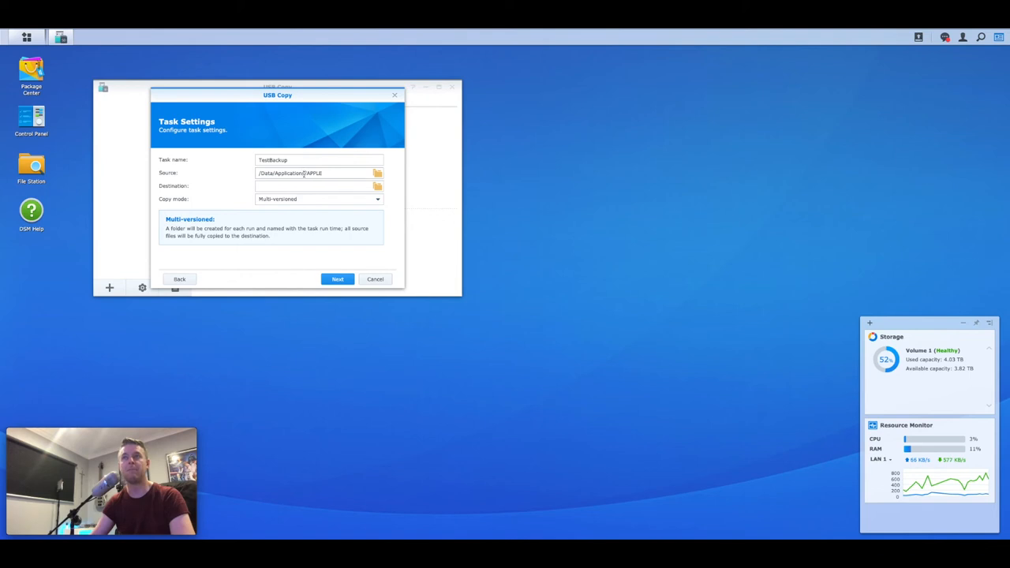
Step: Create a 'MyBackups' folder on usbshare1 and use it as TestBackup's destination
left_click(377, 185)
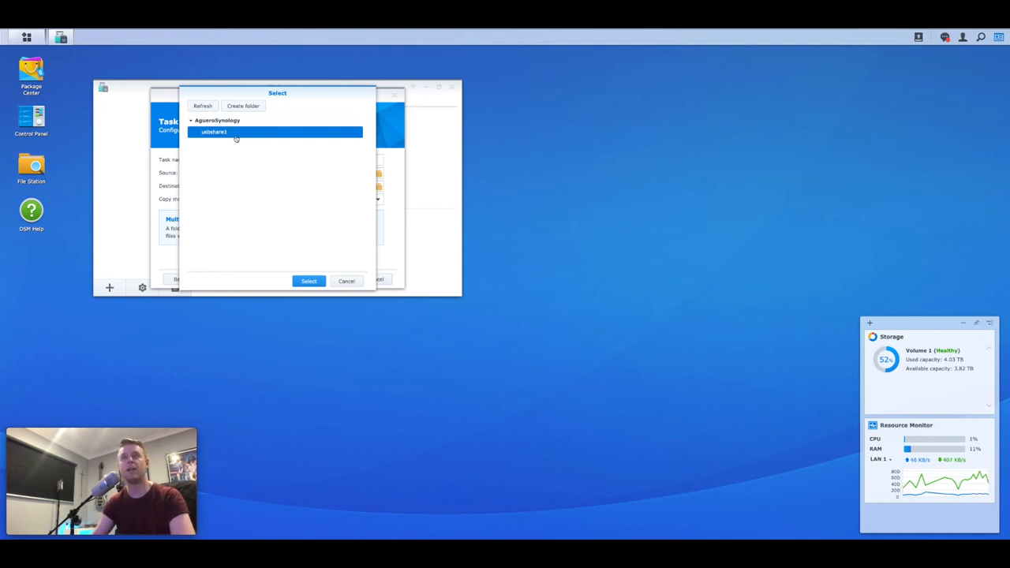
mouse_move(245, 109)
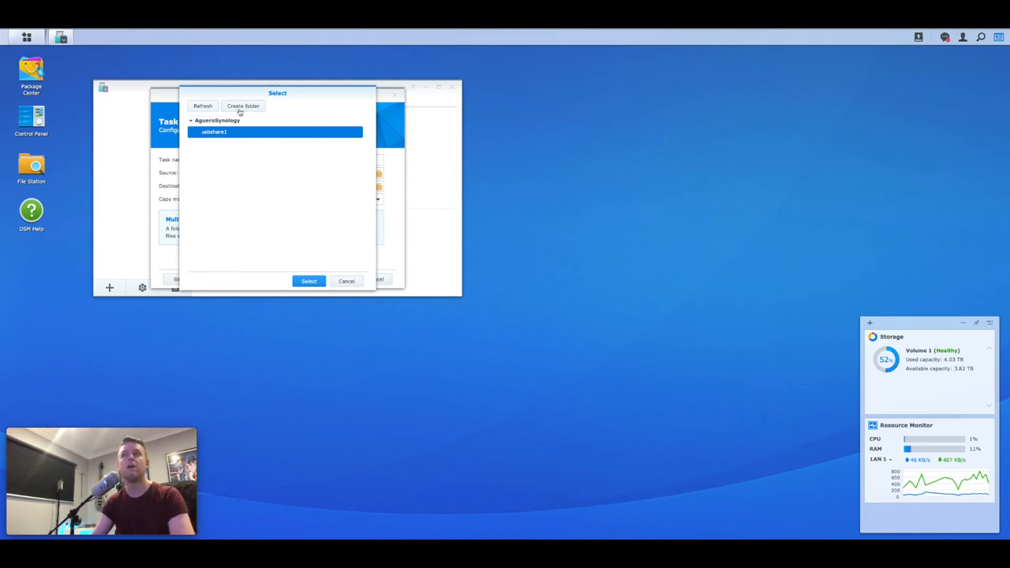
mouse_move(243, 106)
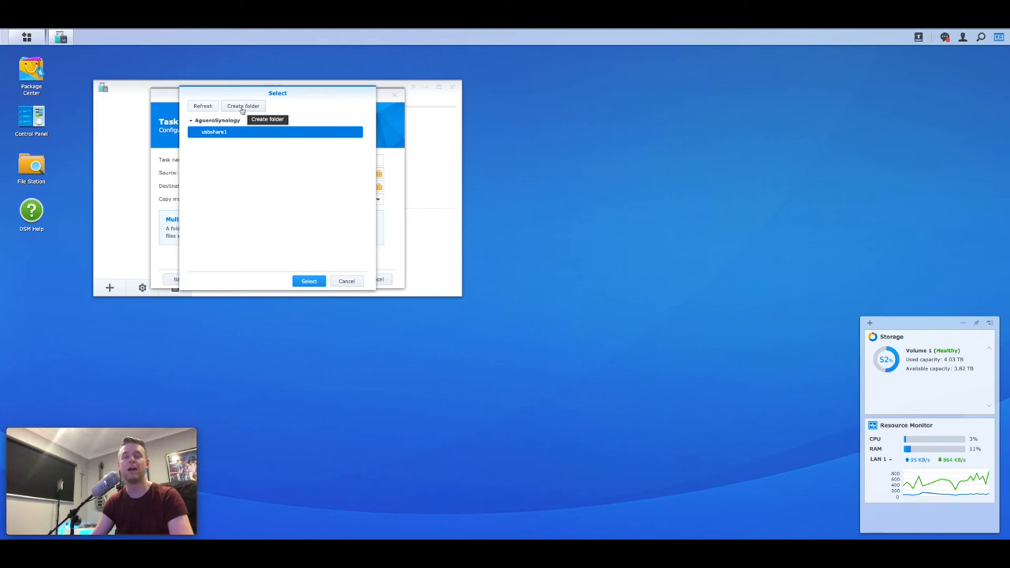
left_click(243, 105)
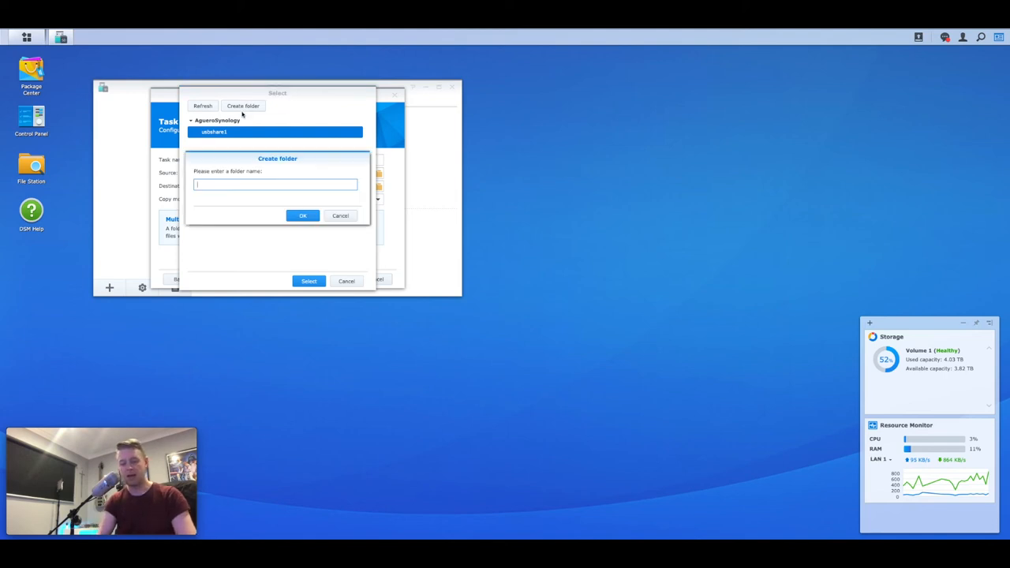
type("MyBackups")
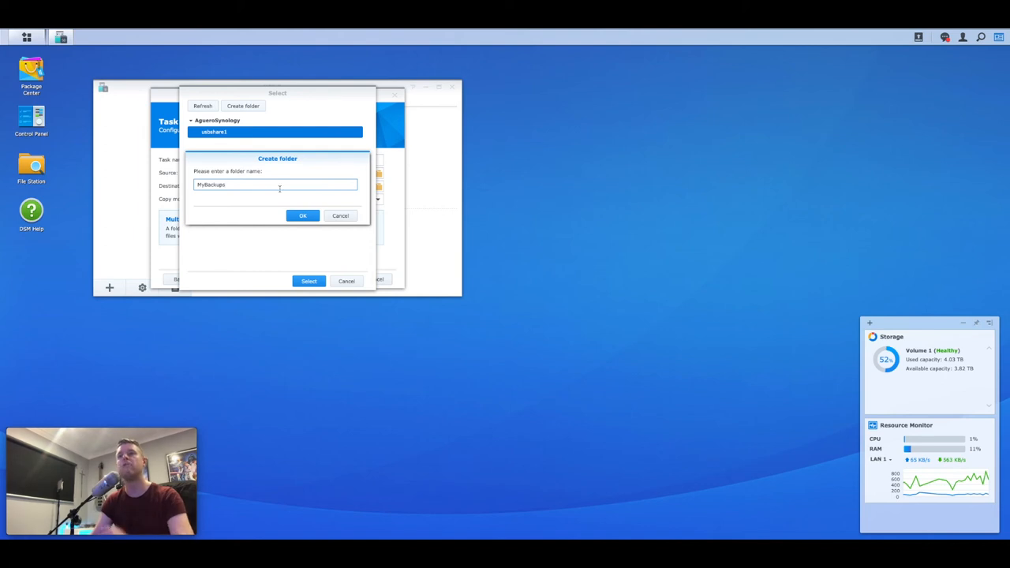
left_click(303, 215)
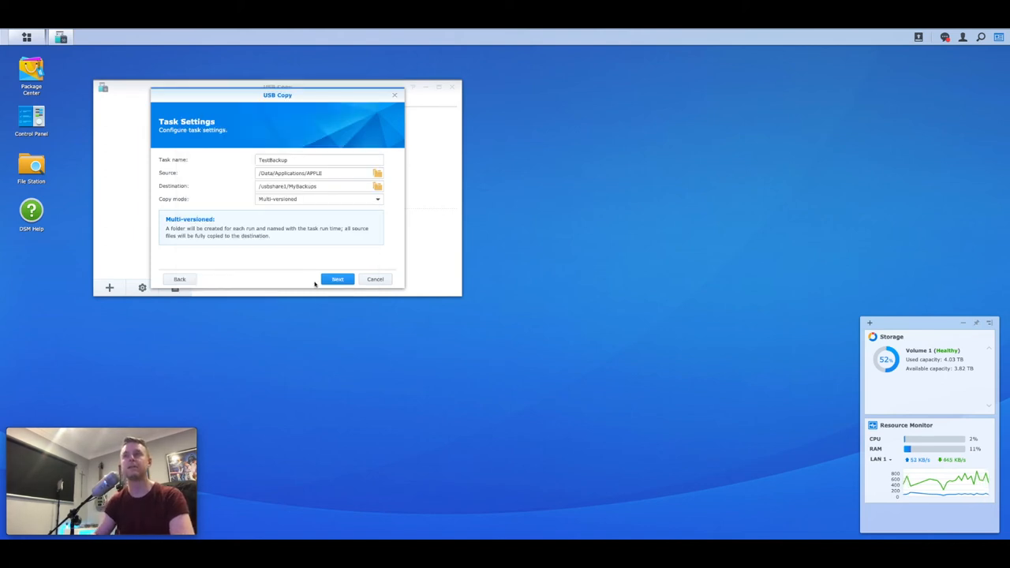
Step: Check the Multi-versioned copy mode, then switch TestBackup to Mirroring
left_click(318, 199)
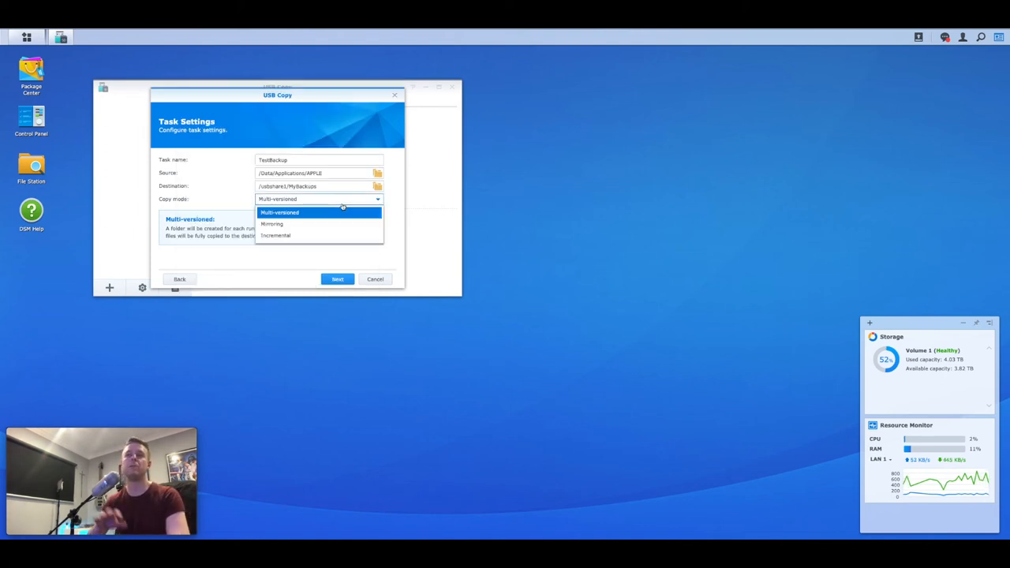
left_click(280, 212)
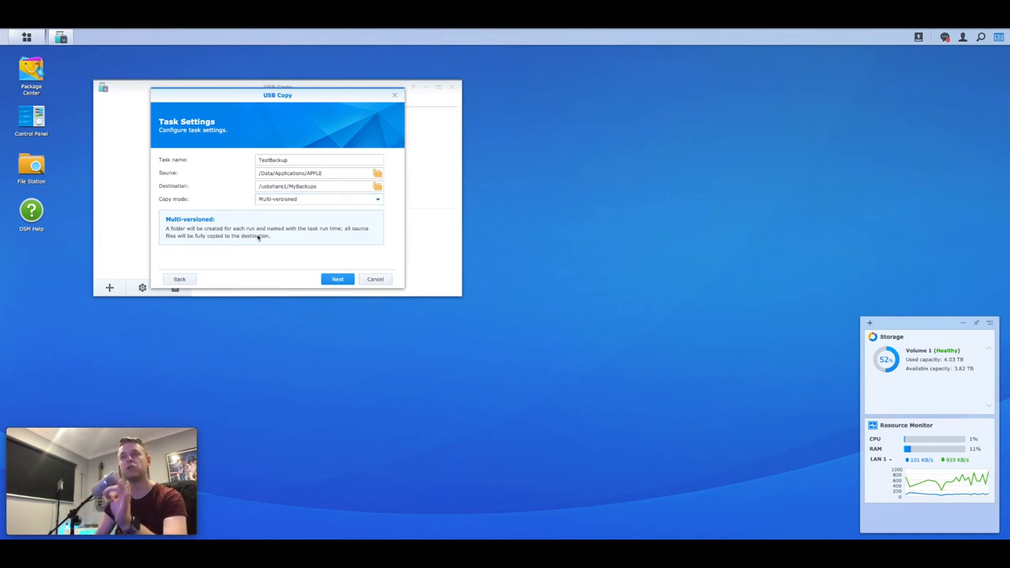
mouse_move(331, 239)
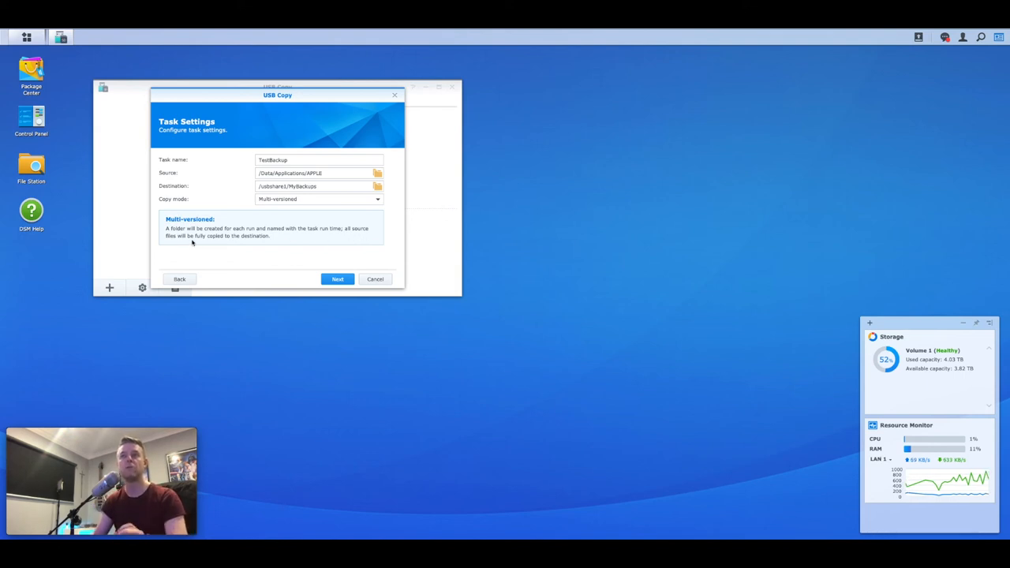
mouse_move(265, 243)
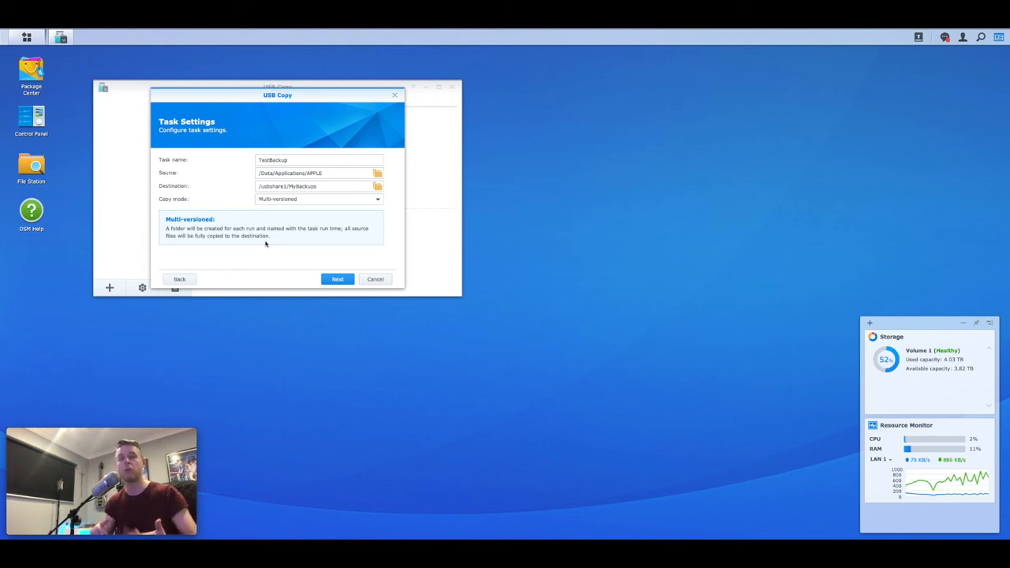
left_click(319, 198)
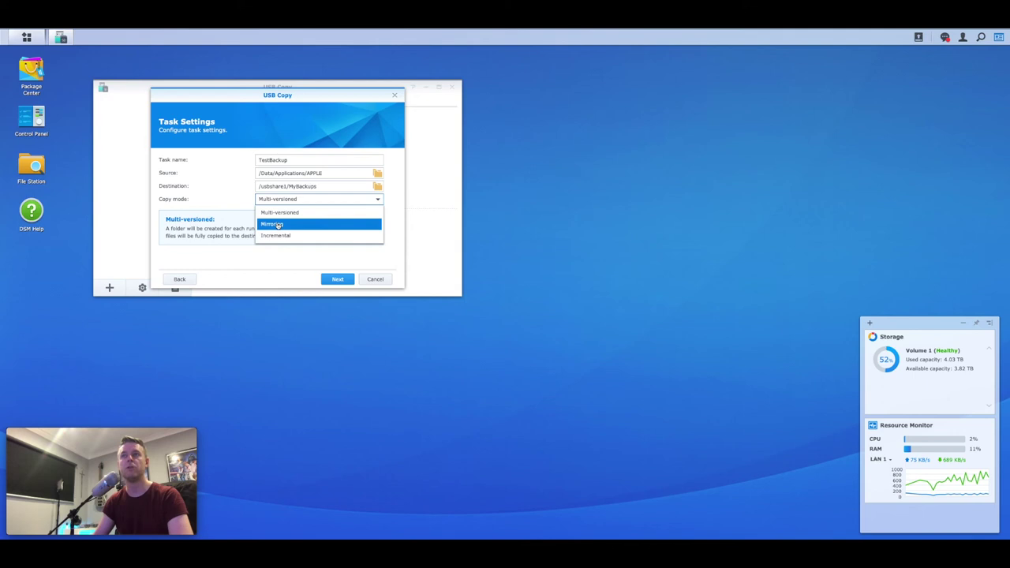
left_click(272, 224)
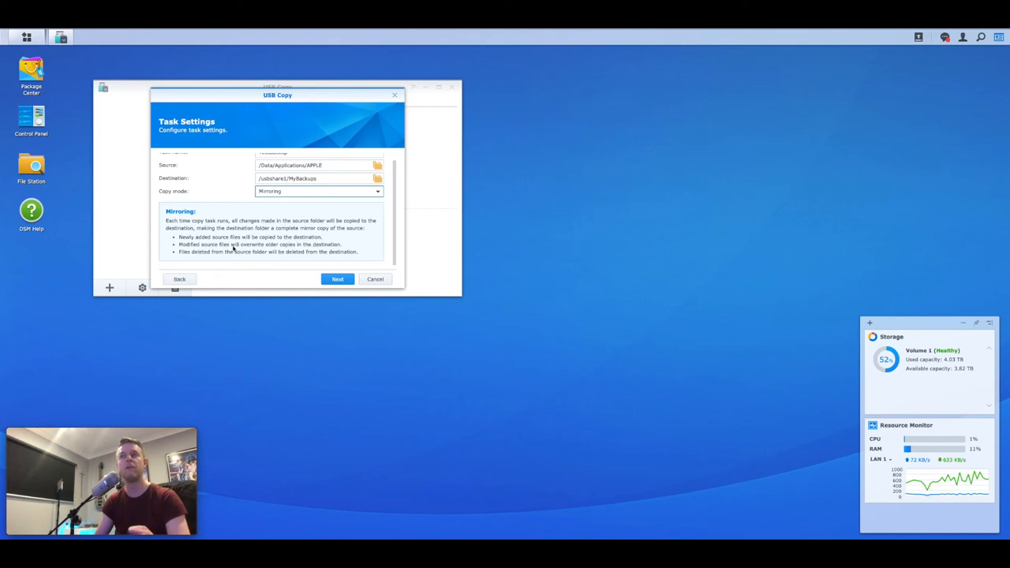
mouse_move(181, 271)
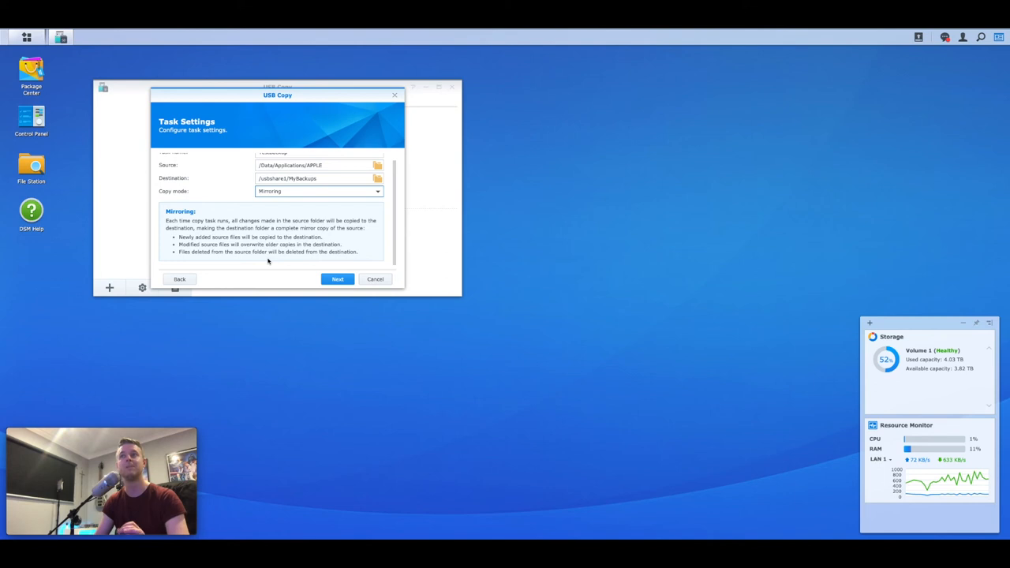
mouse_move(303, 269)
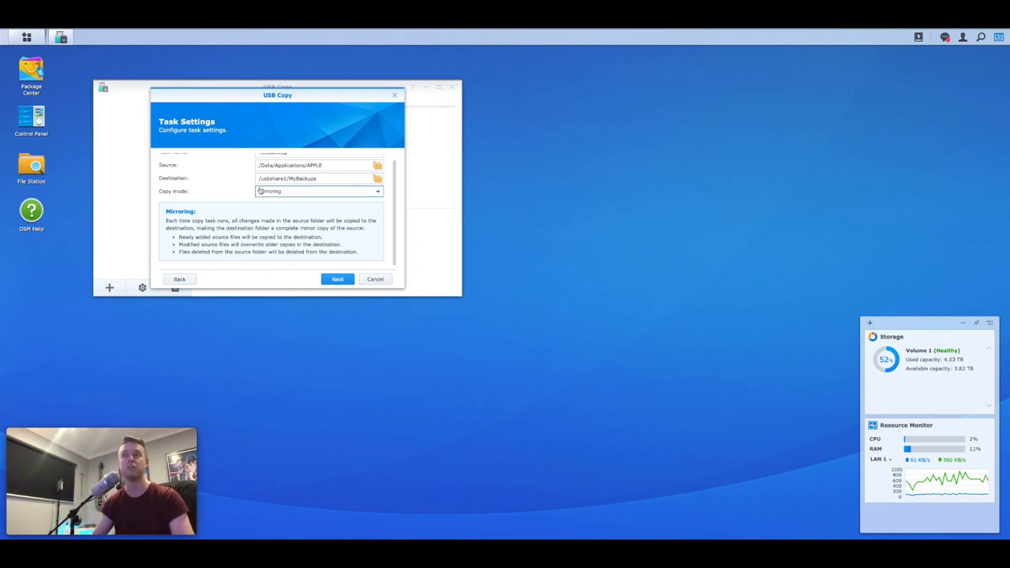
left_click(315, 191)
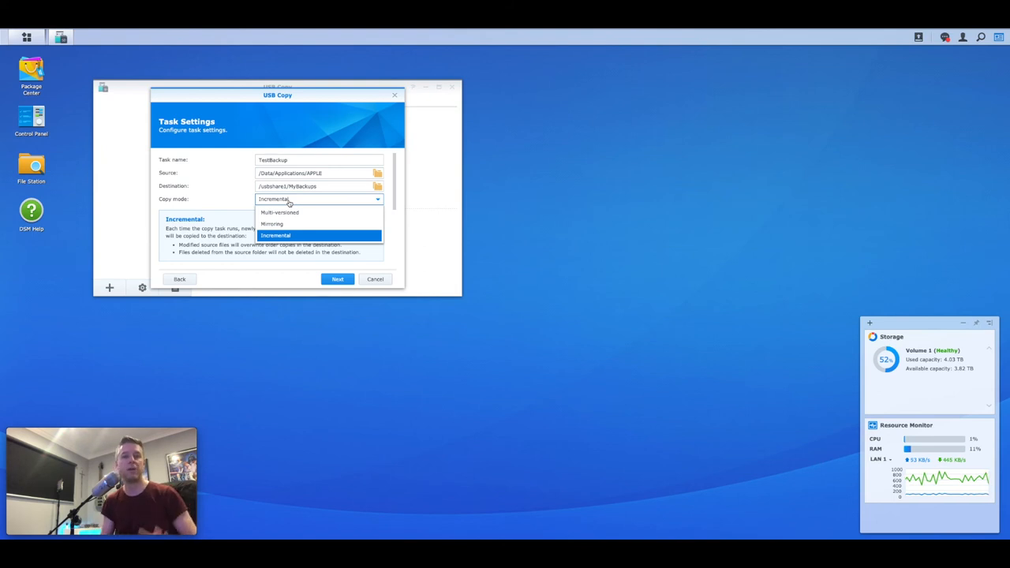
left_click(271, 223)
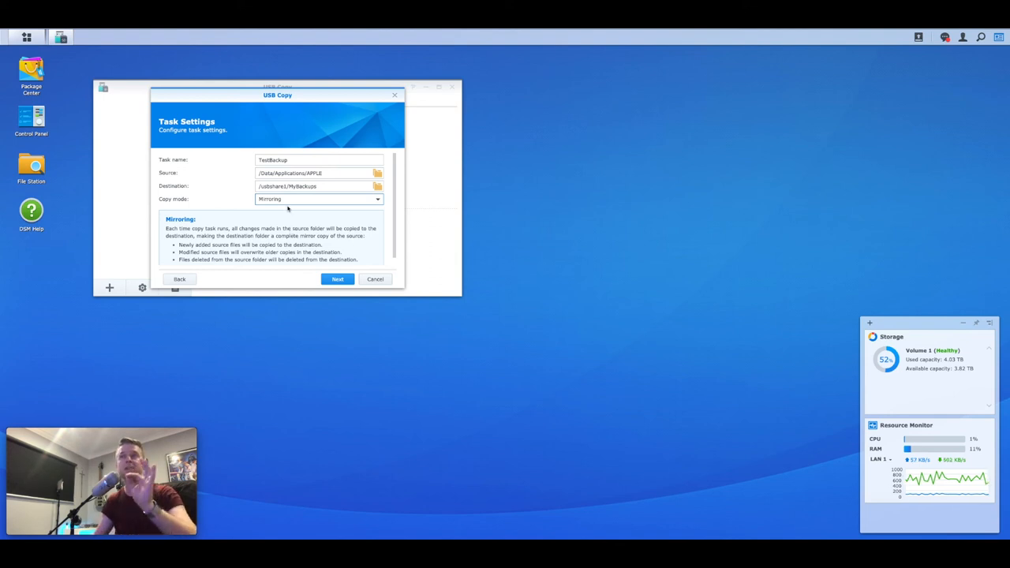
left_click(319, 198)
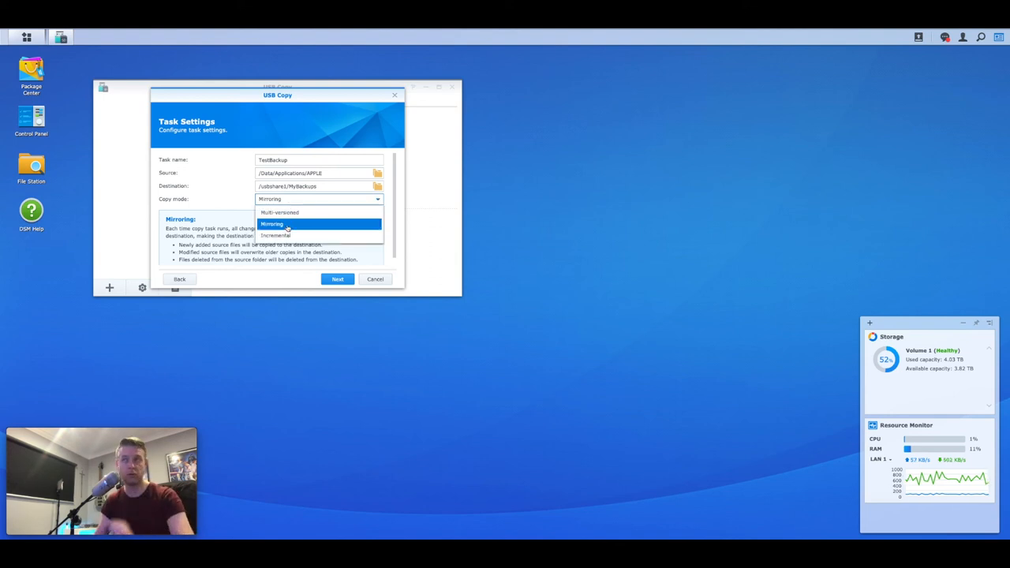
left_click(271, 224)
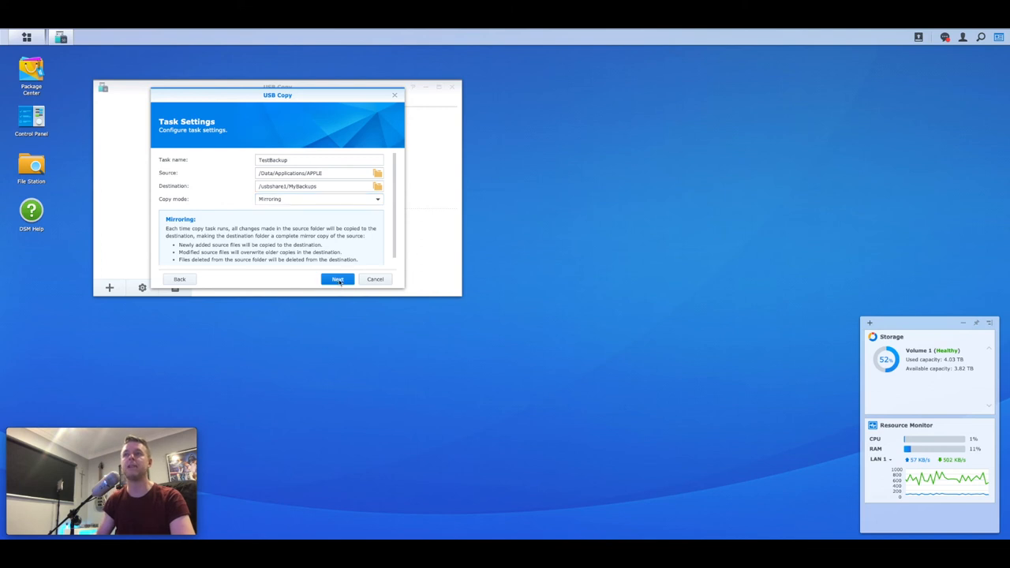
Step: Go to Trigger Time and uncheck ejecting the USB device when copying completes
left_click(337, 278)
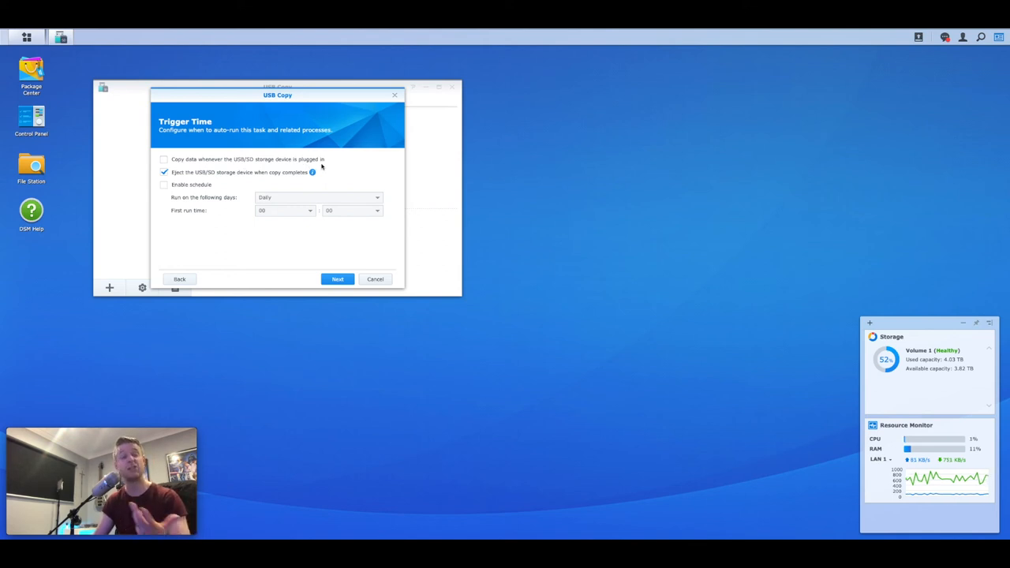
mouse_move(215, 181)
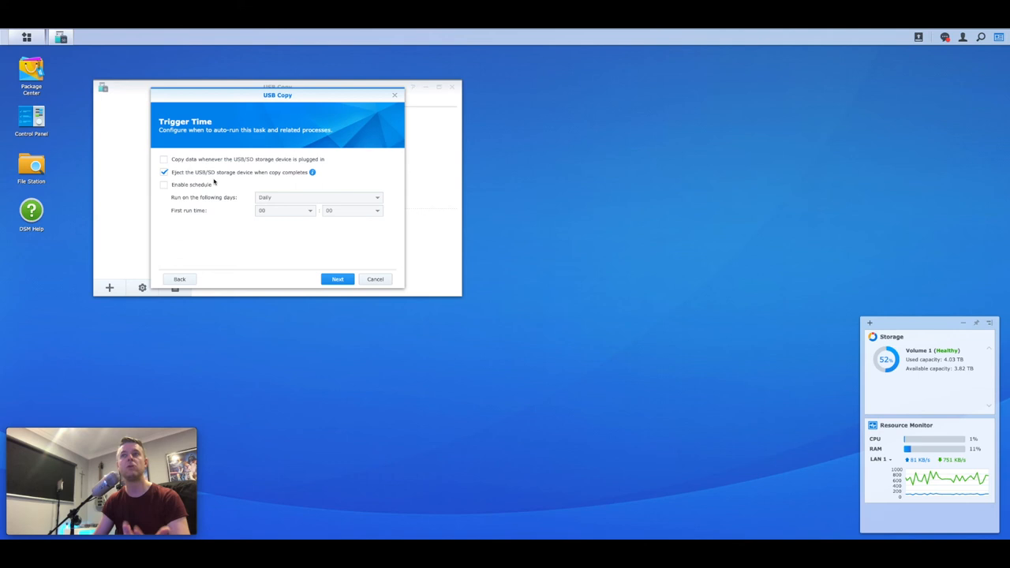
mouse_move(216, 180)
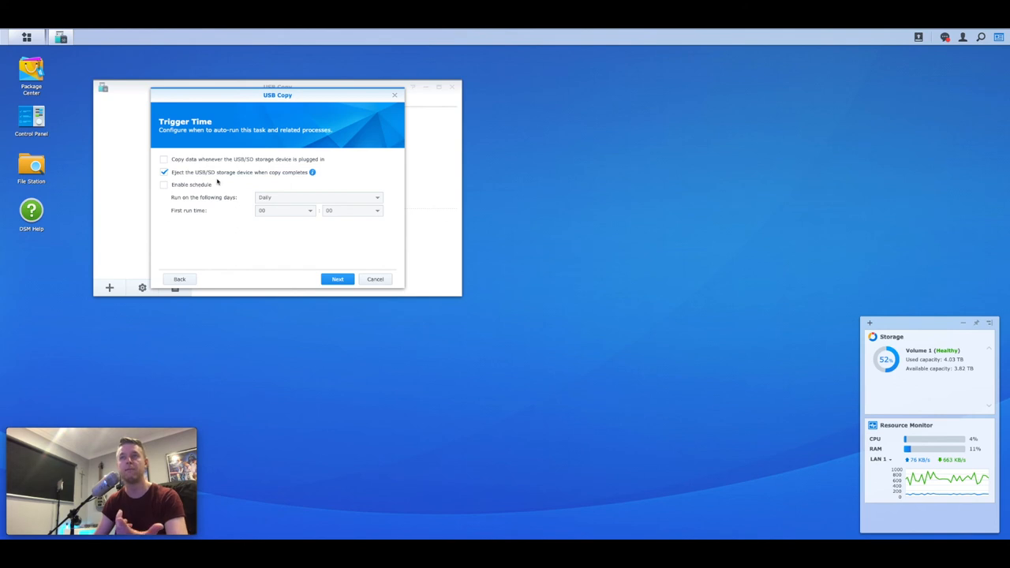
left_click(163, 185)
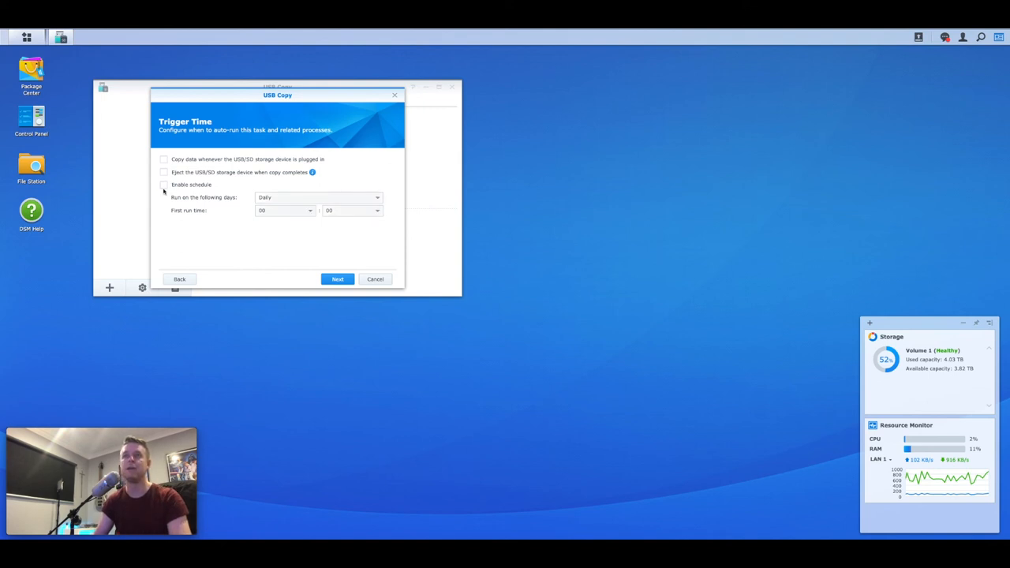
mouse_move(165, 219)
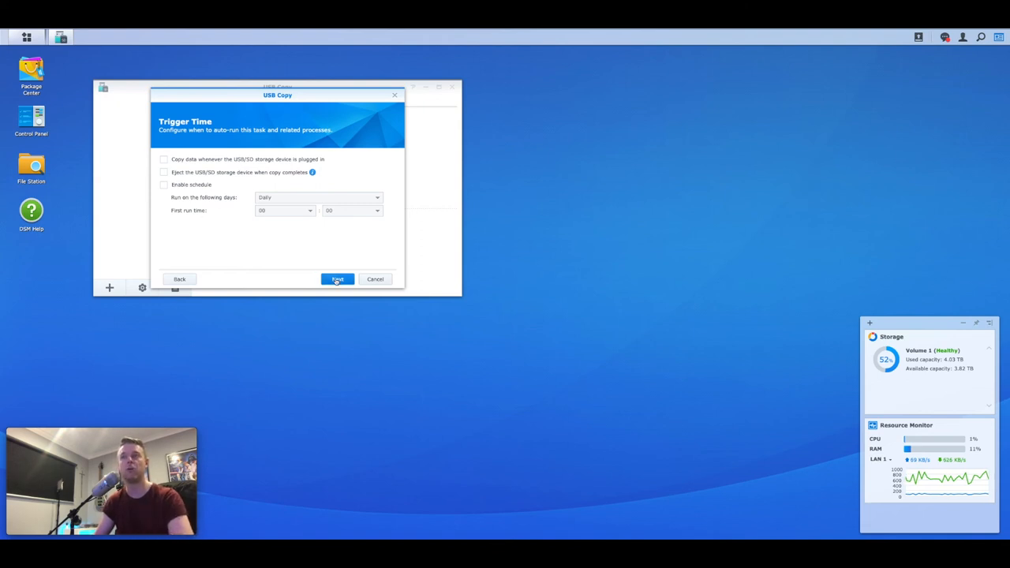
Step: Keep all file types, including Audio, checked in File Filter and apply the TestBackup wizard
left_click(337, 278)
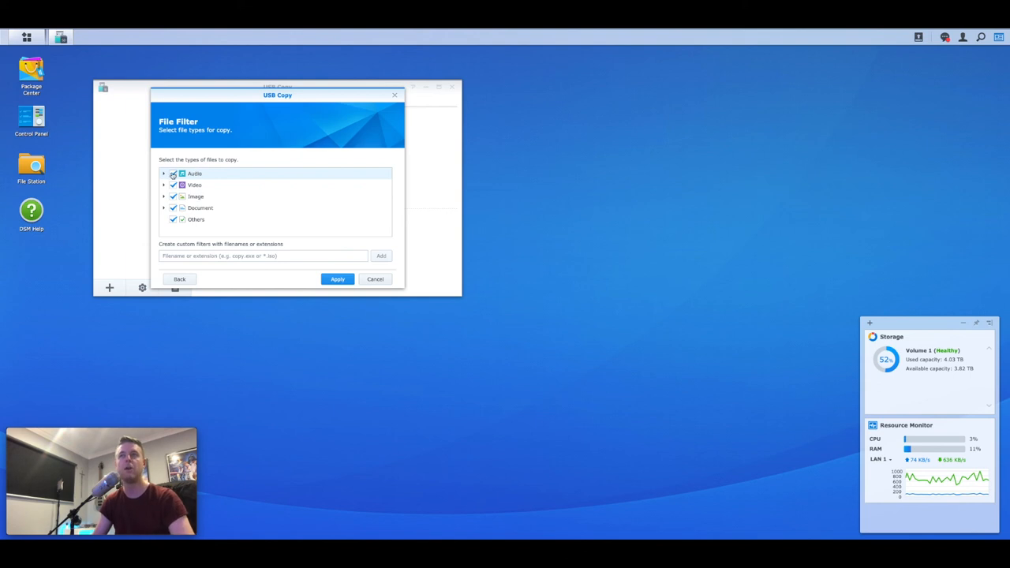
left_click(173, 174)
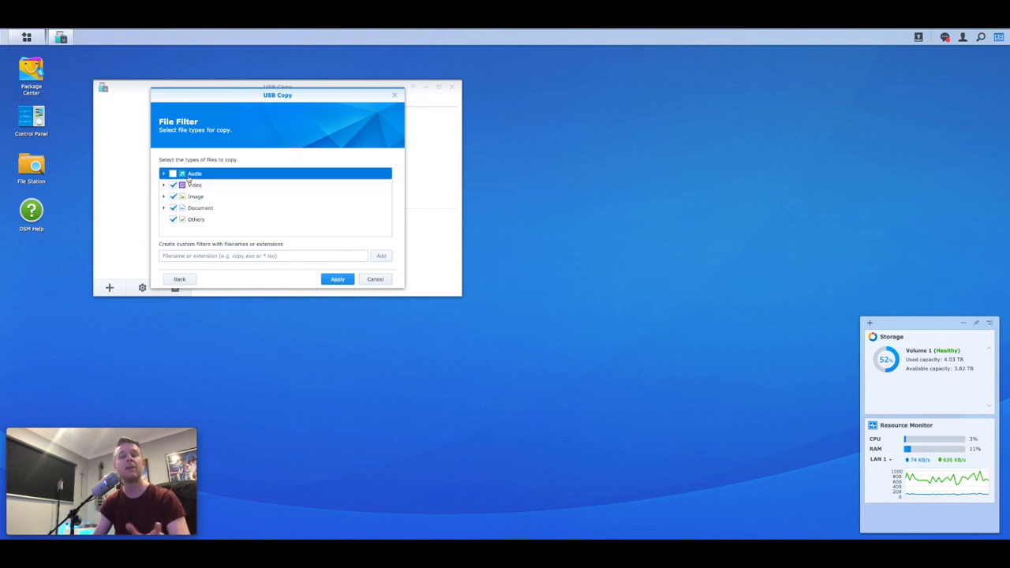
left_click(172, 173)
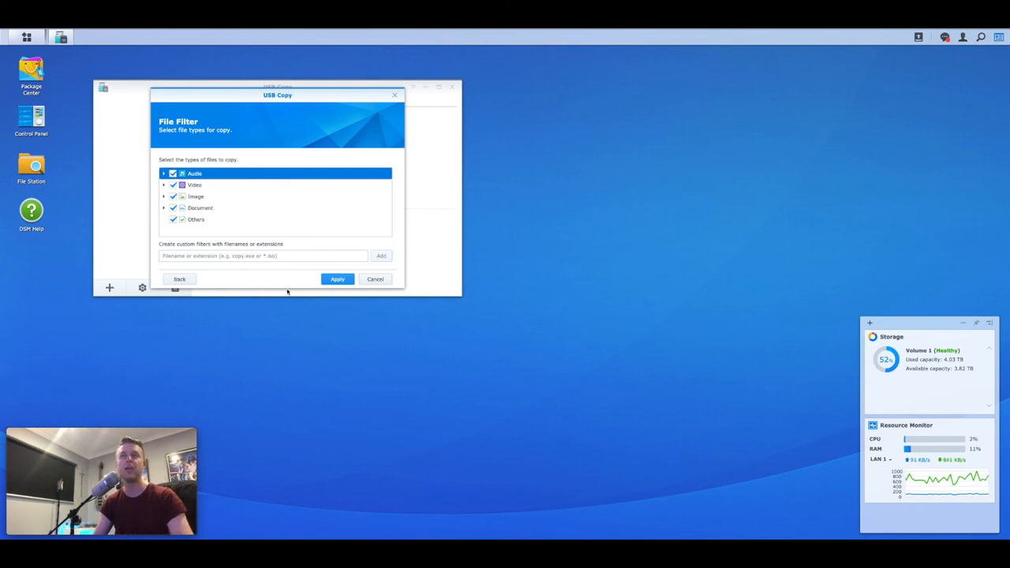
left_click(263, 255)
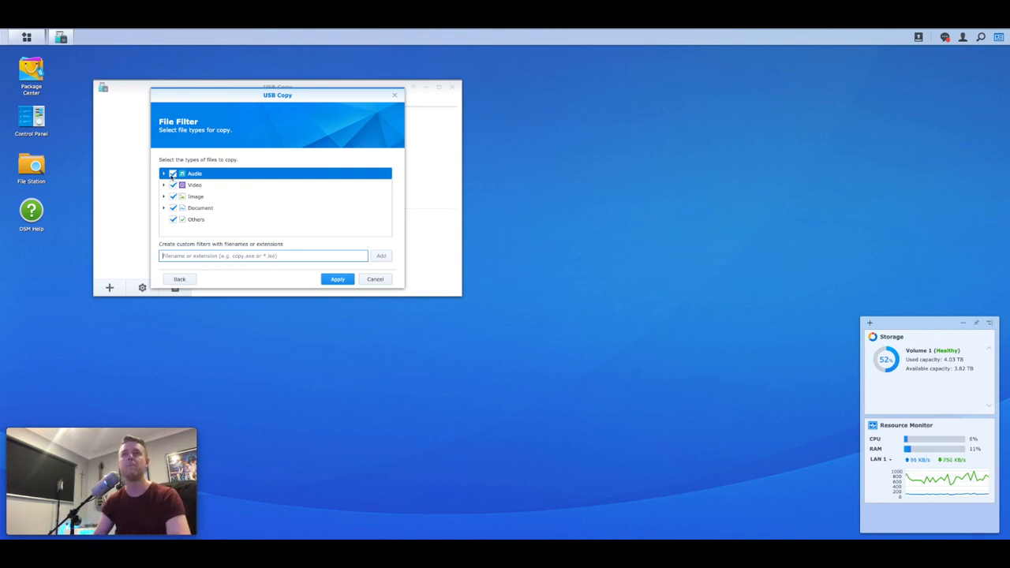
left_click(336, 278)
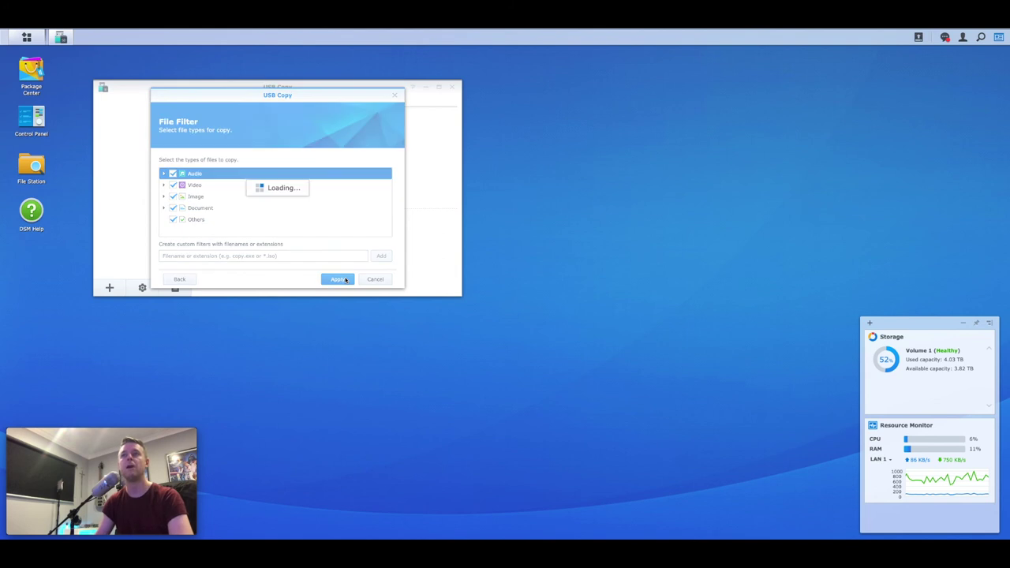
left_click(338, 278)
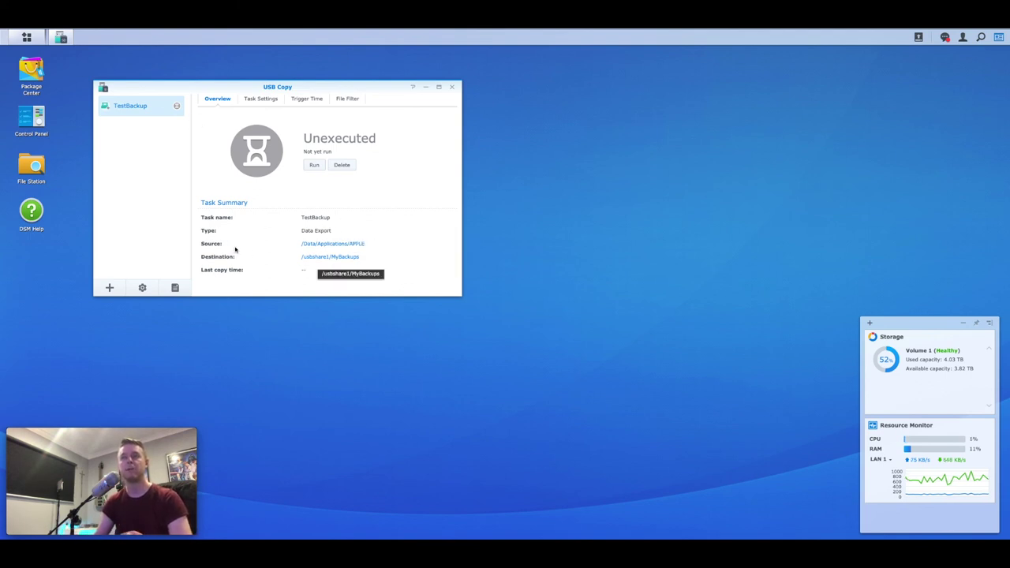
mouse_move(335, 261)
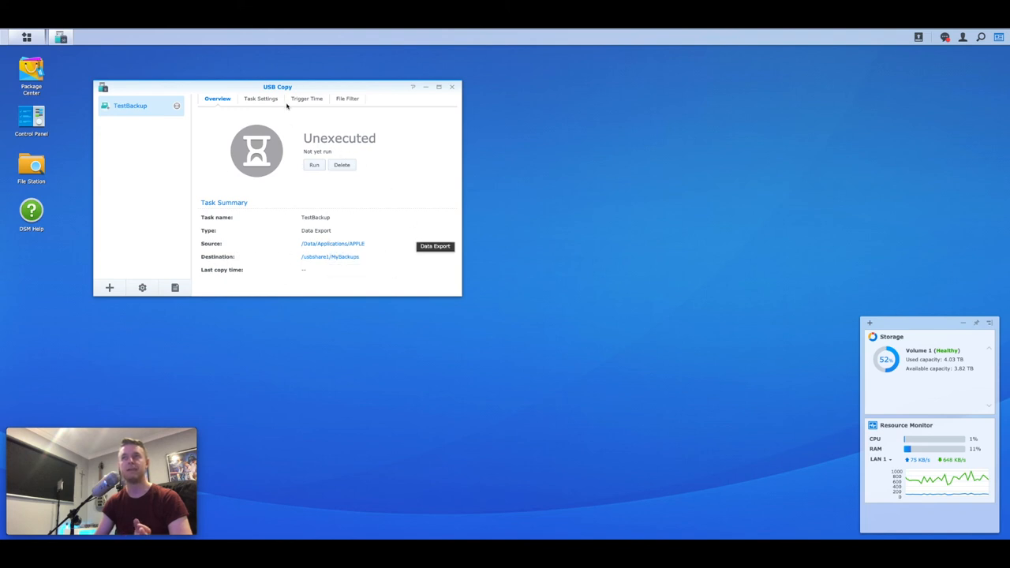
left_click(261, 98)
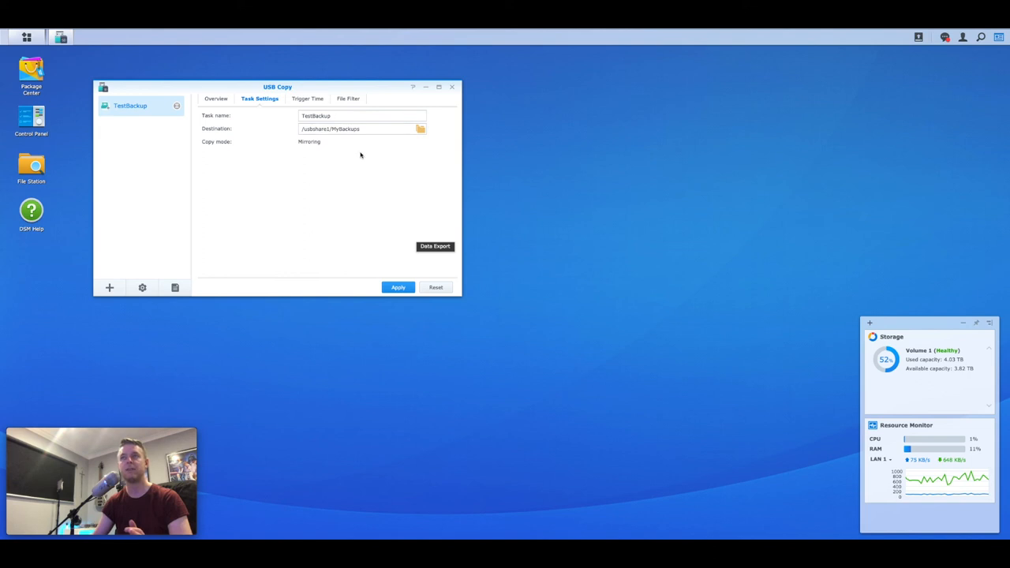
left_click(306, 98)
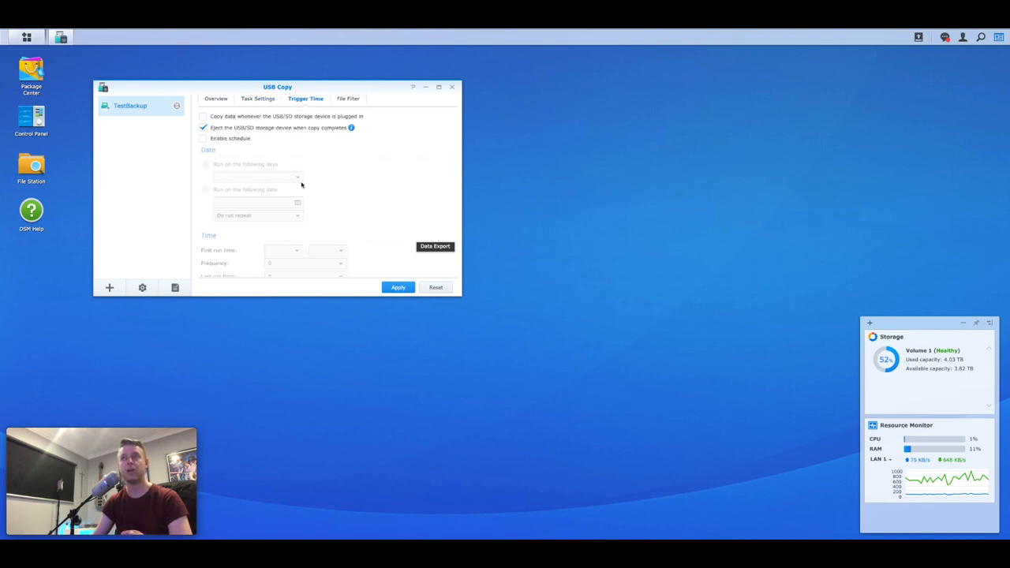
left_click(346, 97)
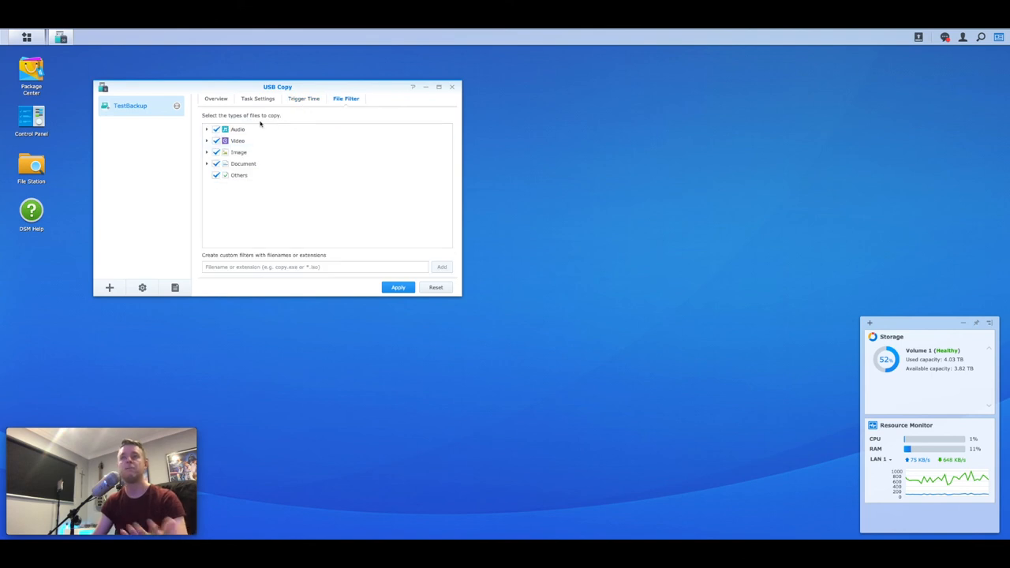
left_click(217, 98)
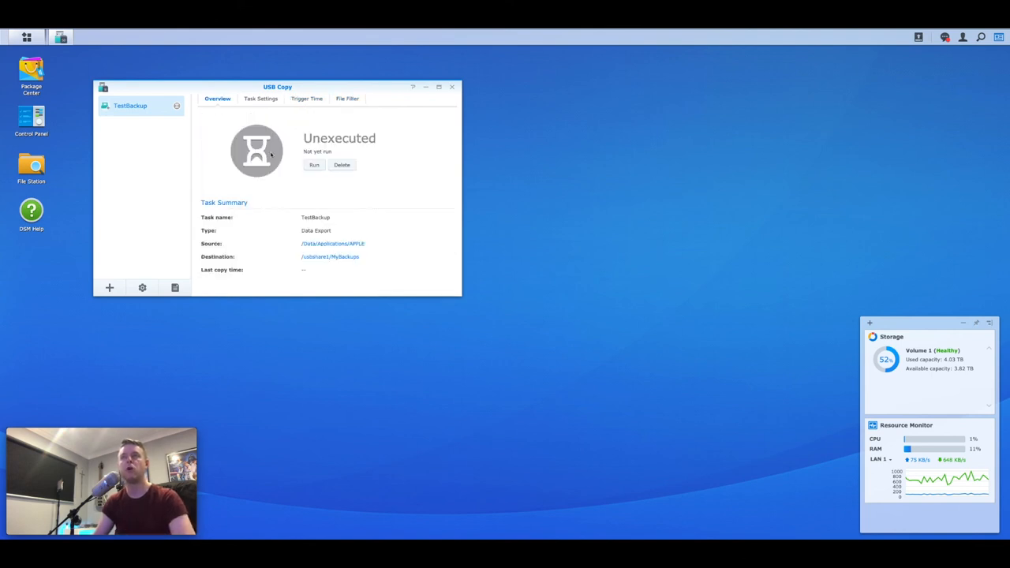
Step: Run the TestBackup task, then select TestBackup2 and run it as well
left_click(313, 164)
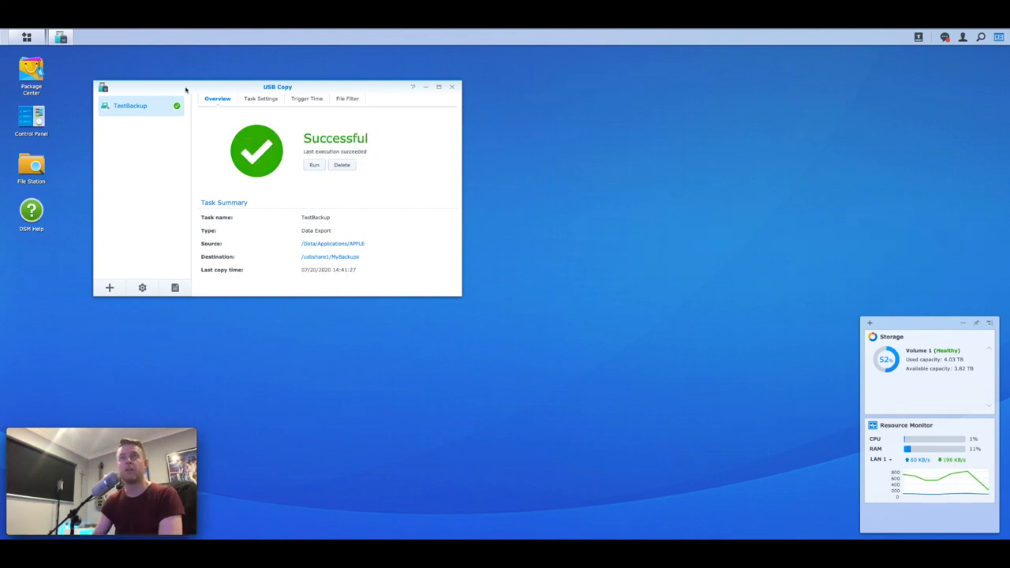
mouse_move(314, 170)
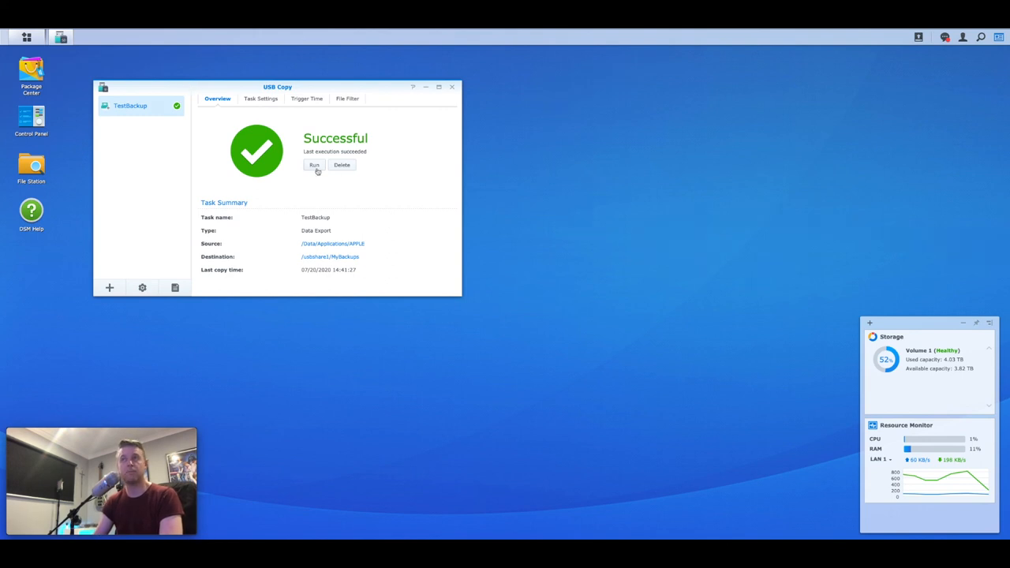
left_click(109, 287)
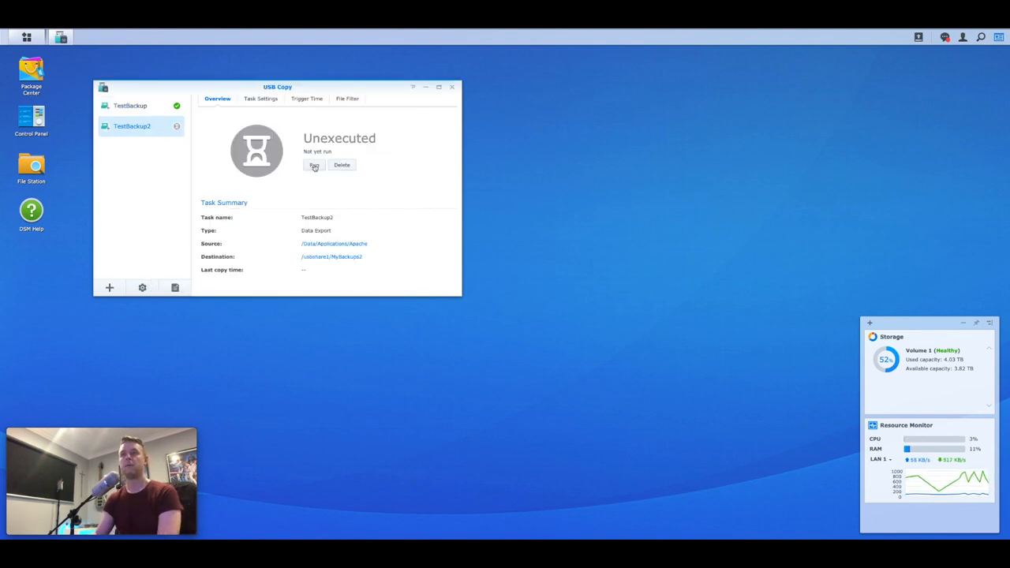
left_click(313, 165)
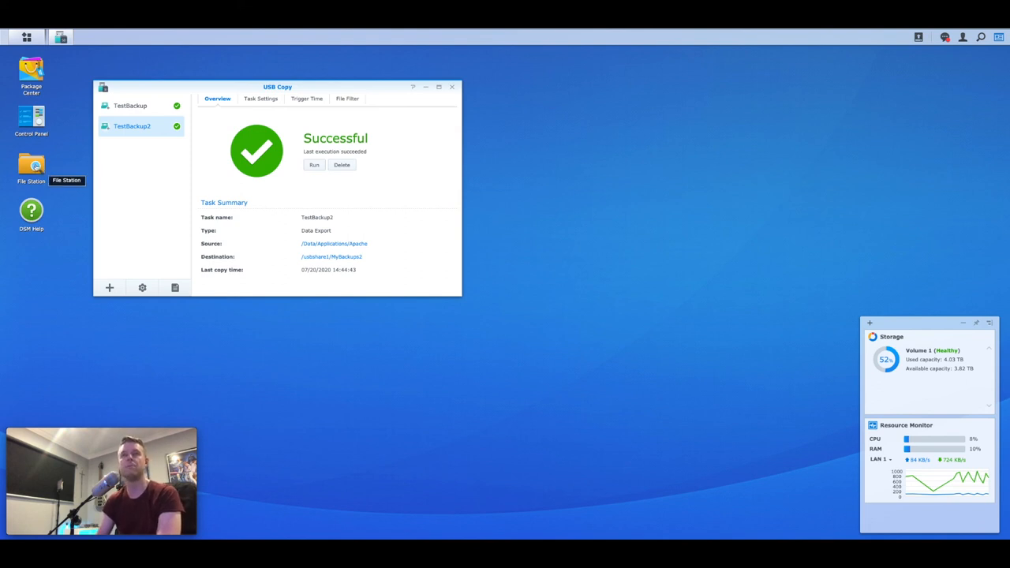
Step: Open File Station and browse usbshare1's MyBackups and MyBackups2 folders
left_click(25, 37)
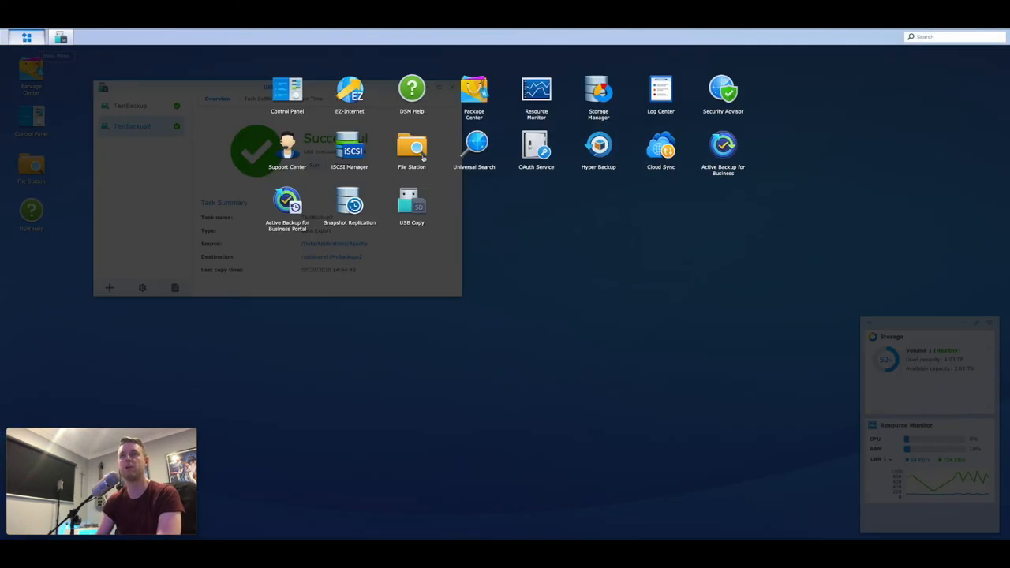
left_click(411, 146)
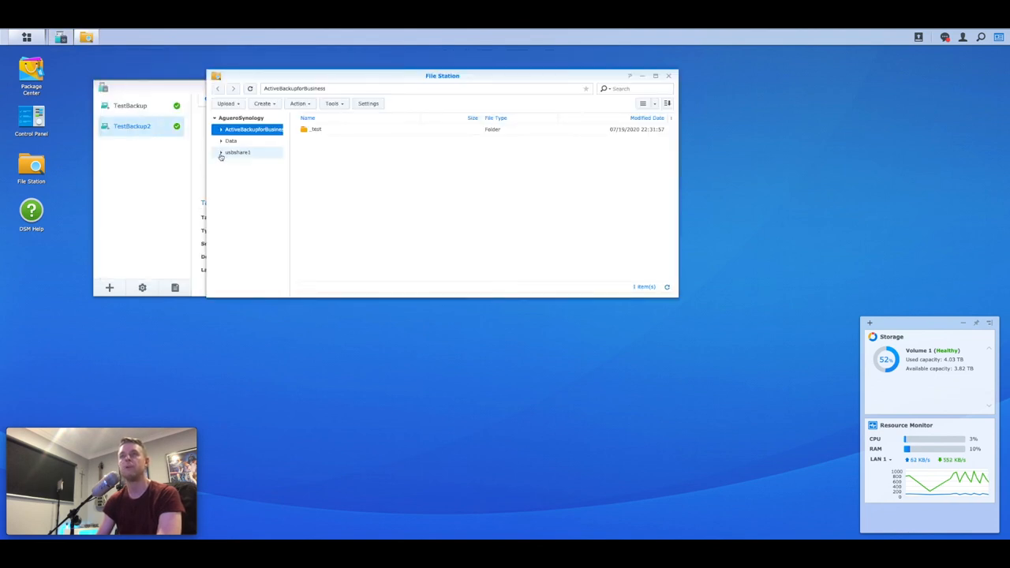
mouse_move(222, 156)
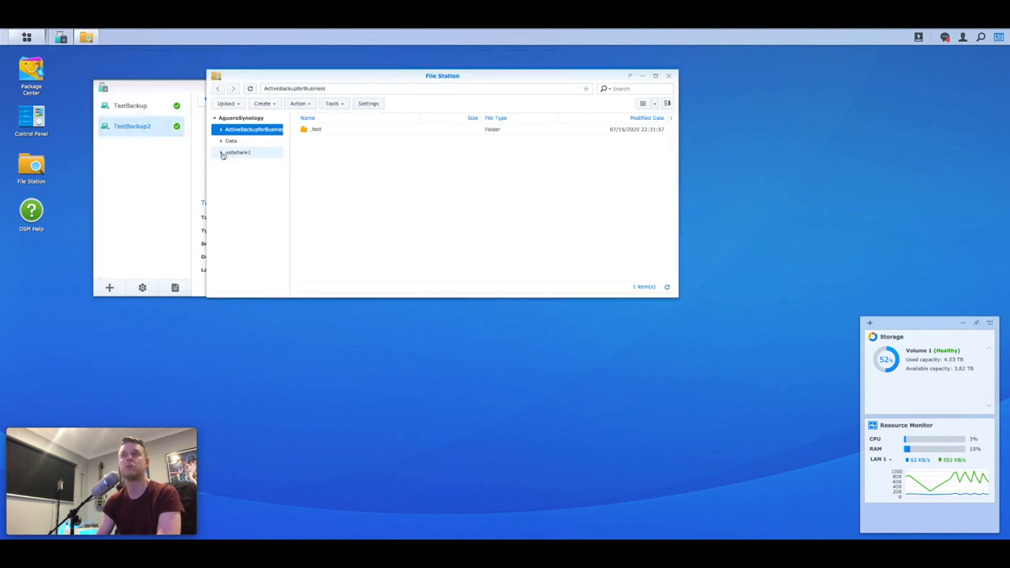
left_click(247, 164)
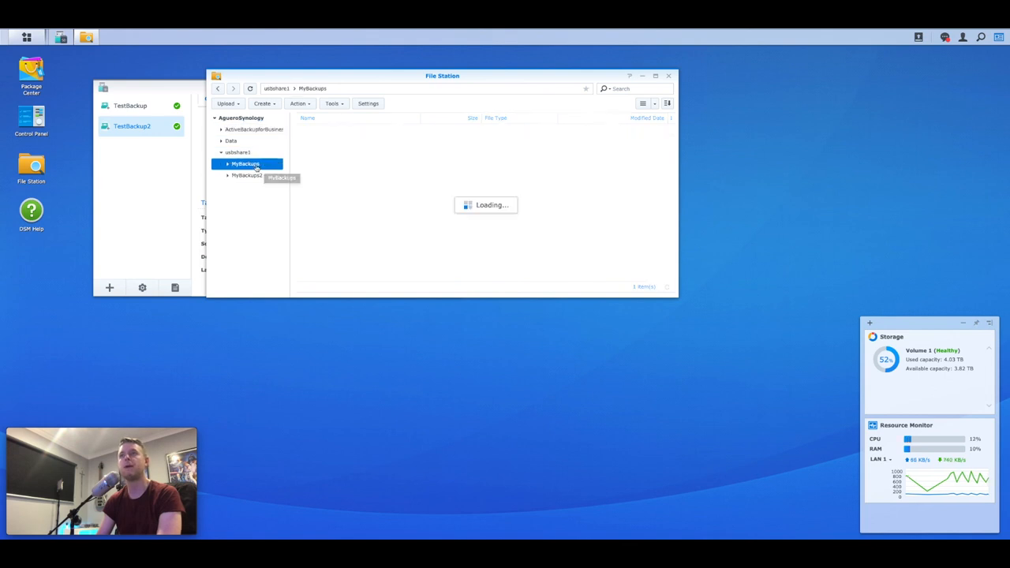
left_click(247, 175)
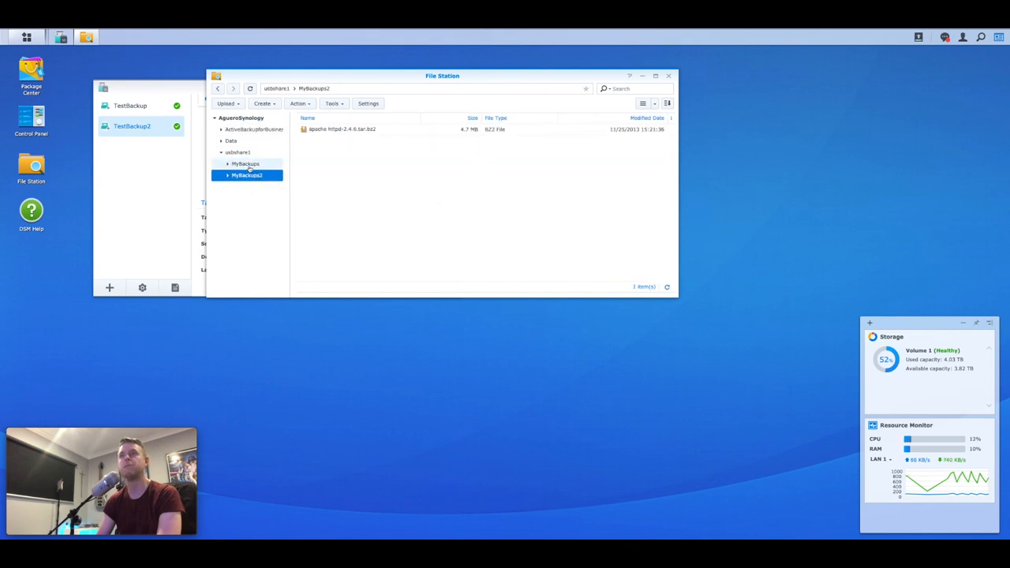
left_click(245, 163)
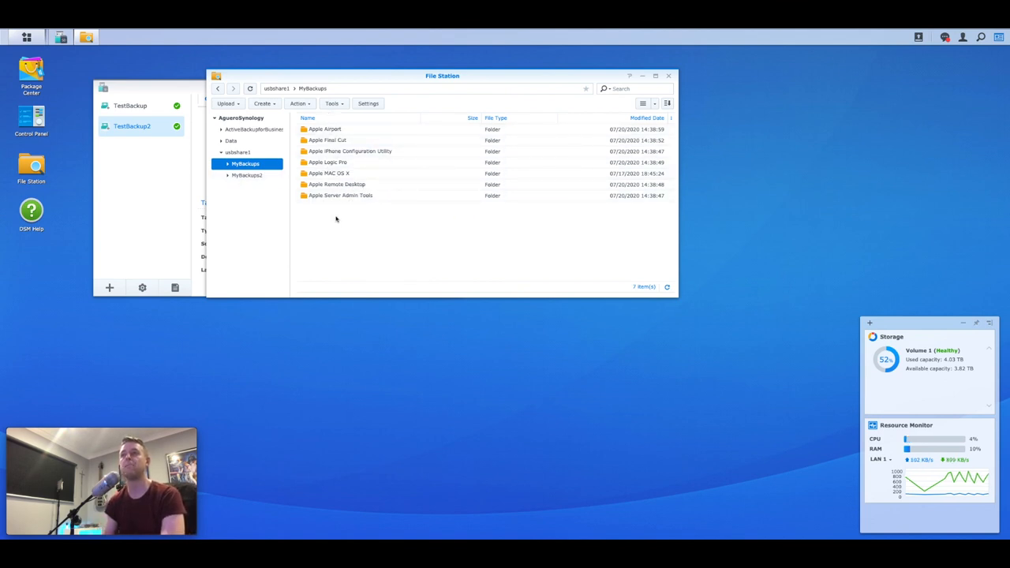
left_click(245, 175)
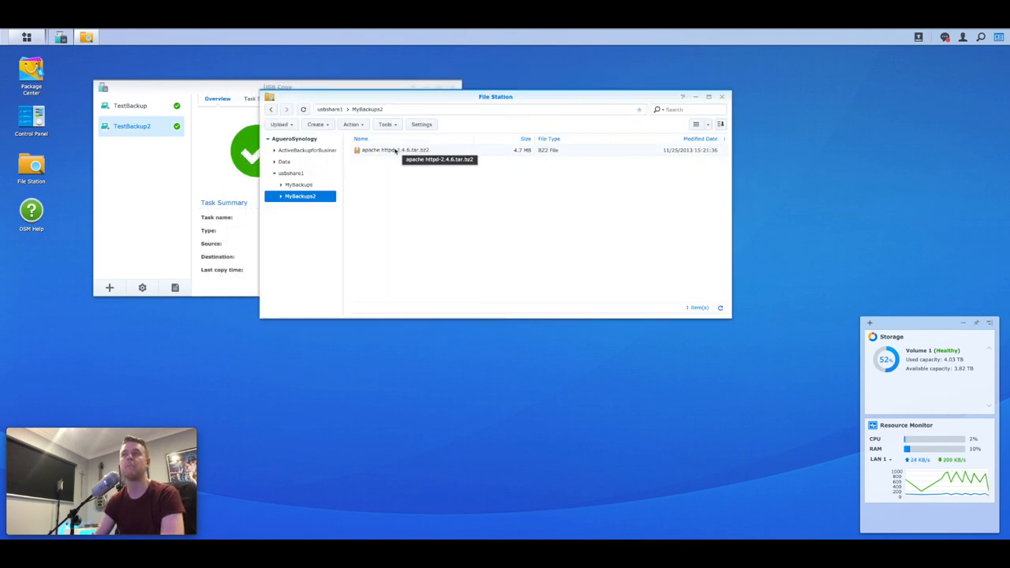
mouse_move(384, 184)
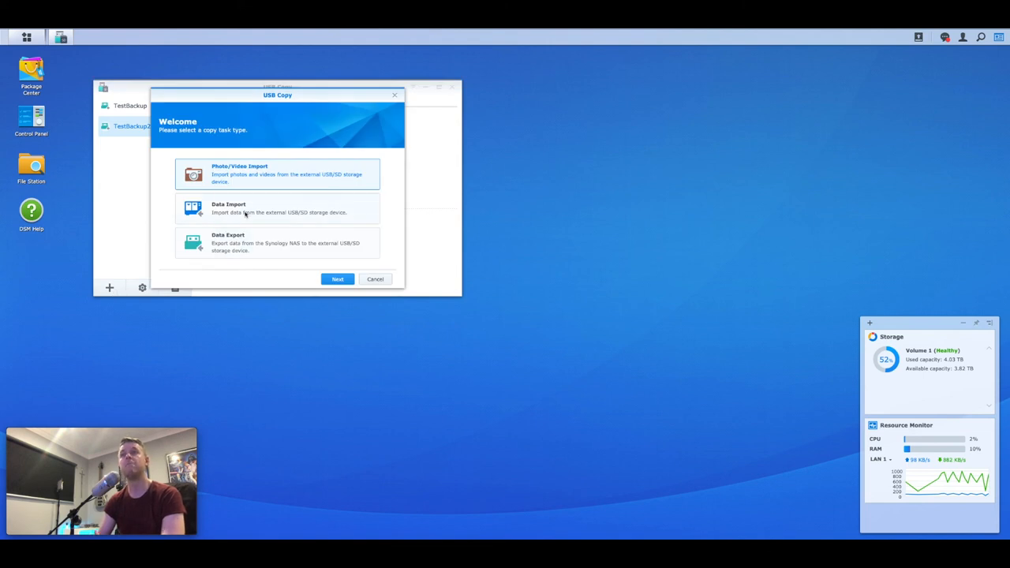
left_click(337, 278)
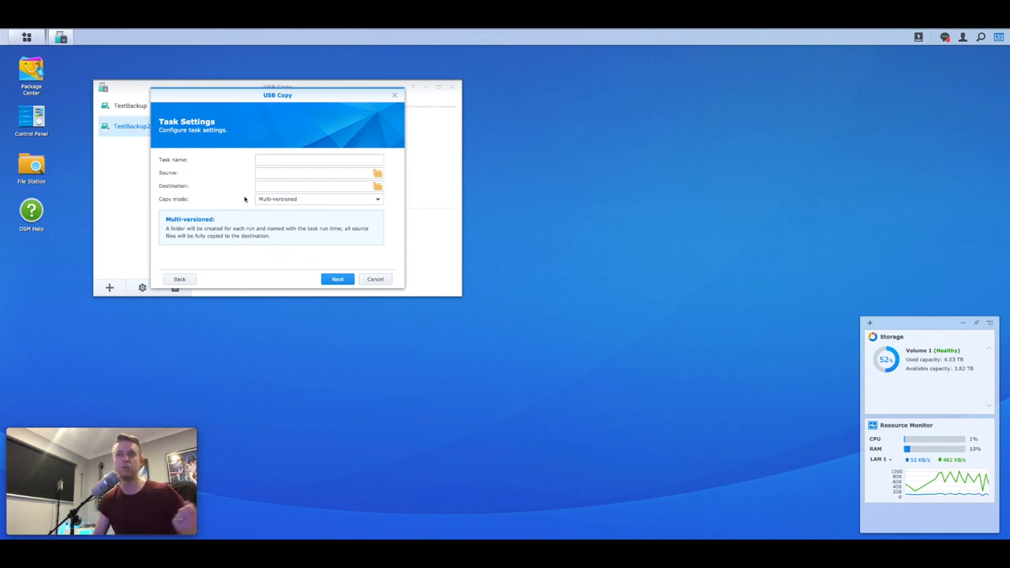
mouse_move(328, 229)
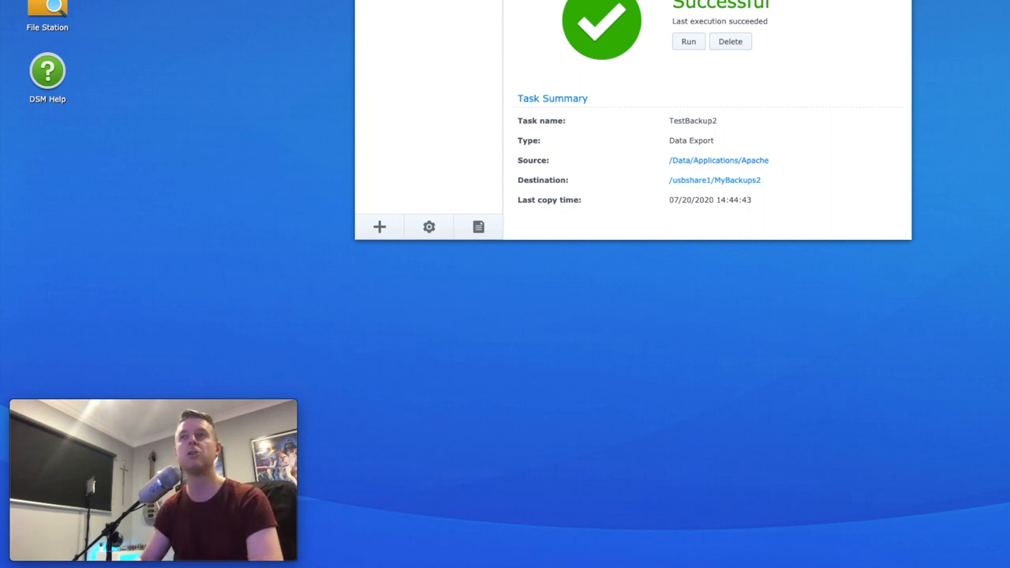
mouse_move(688, 42)
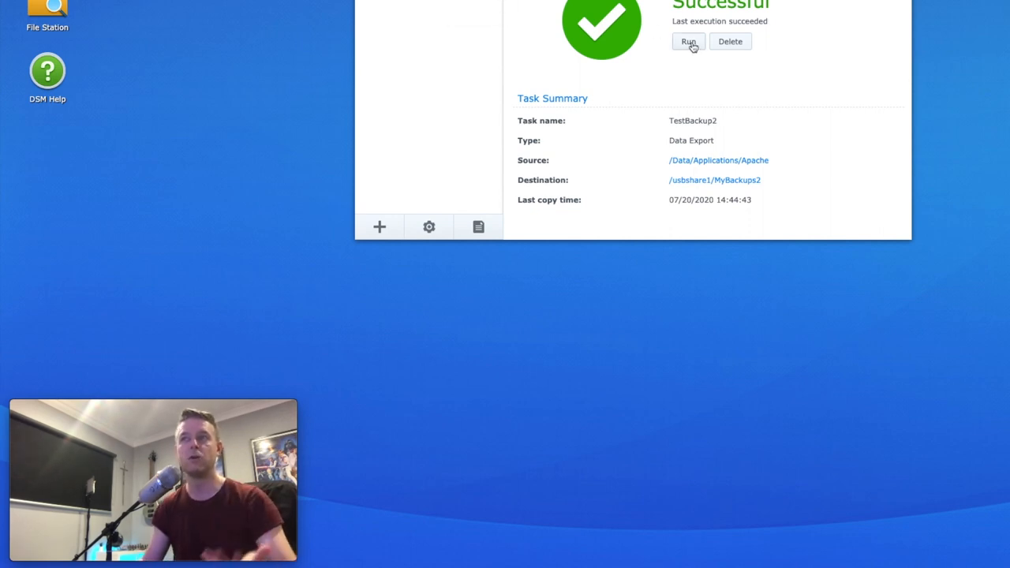
Step: Run TestBackup2 again from its Overview tab
left_click(692, 41)
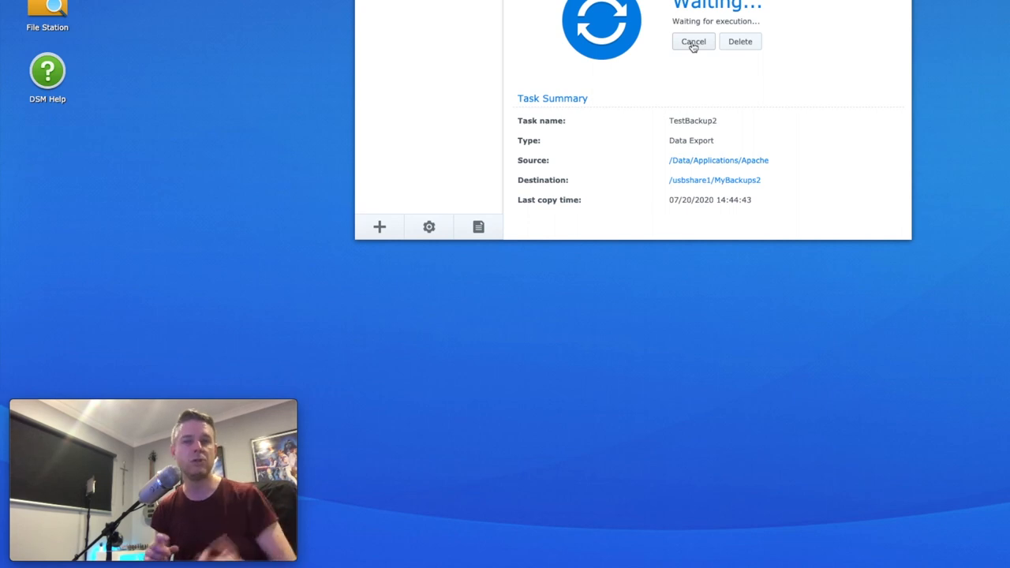